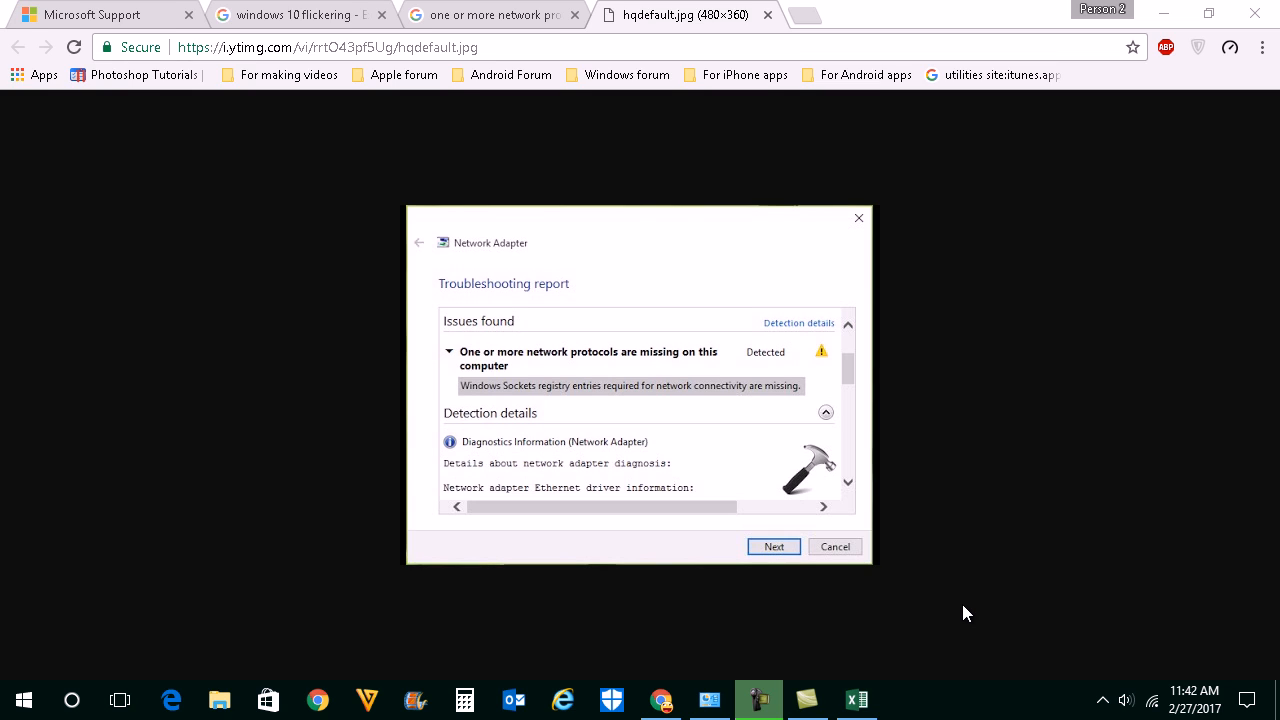
mouse_move(568, 408)
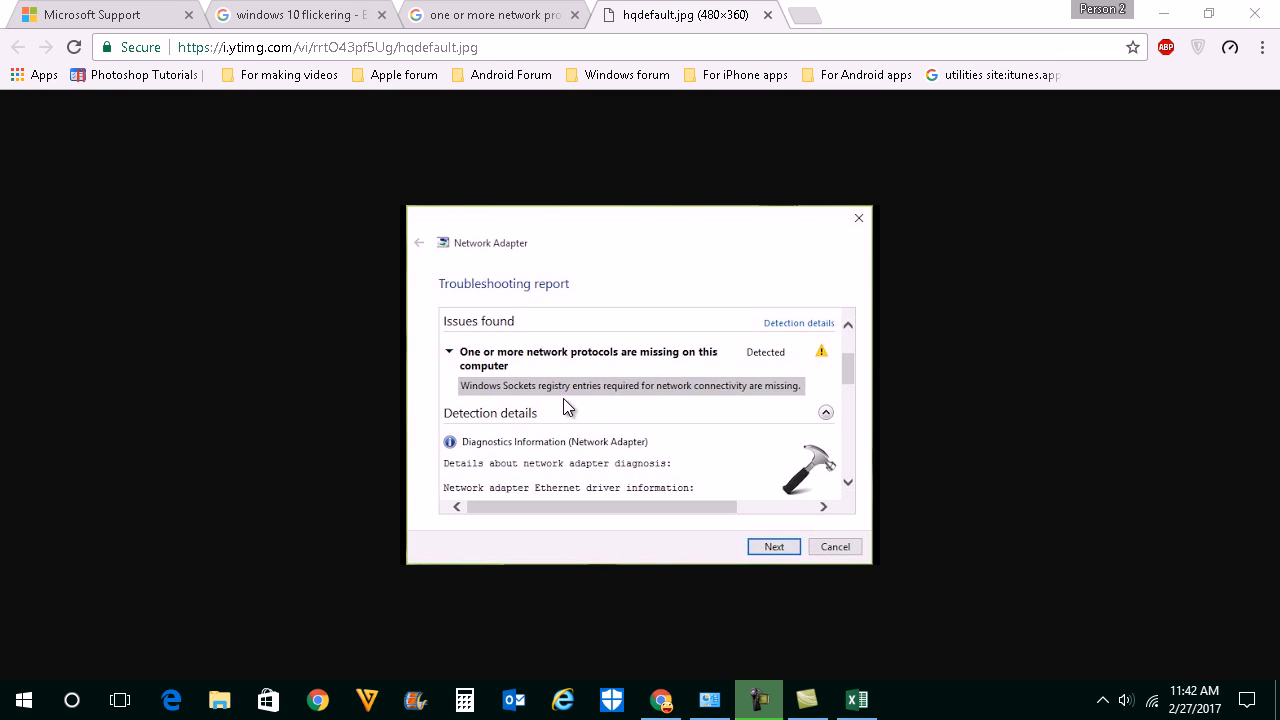
mouse_move(535, 365)
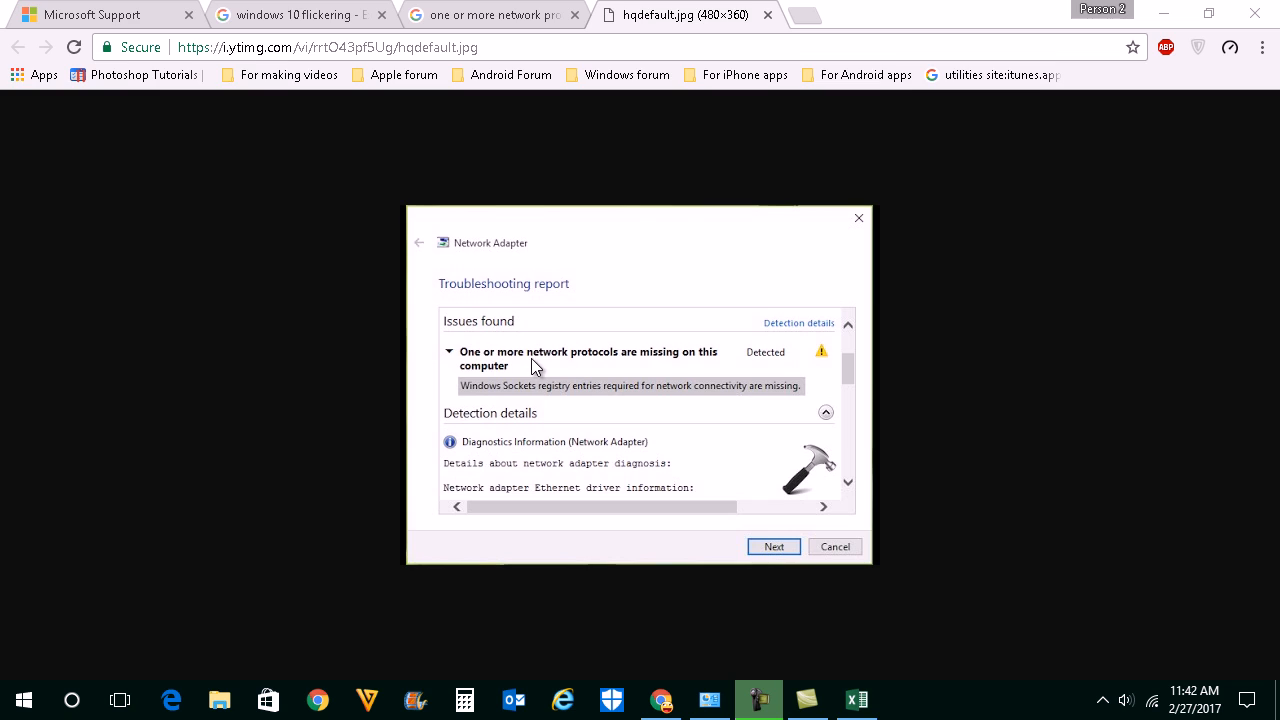
mouse_move(520, 375)
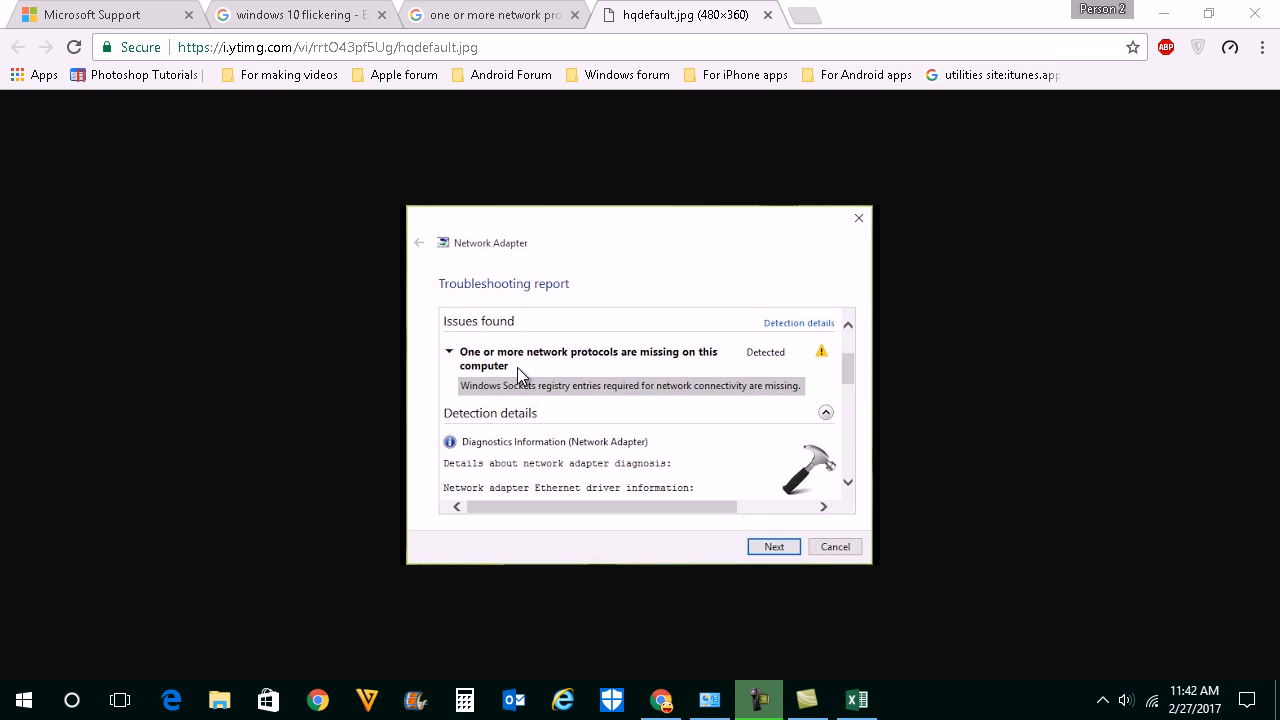
mouse_move(570, 371)
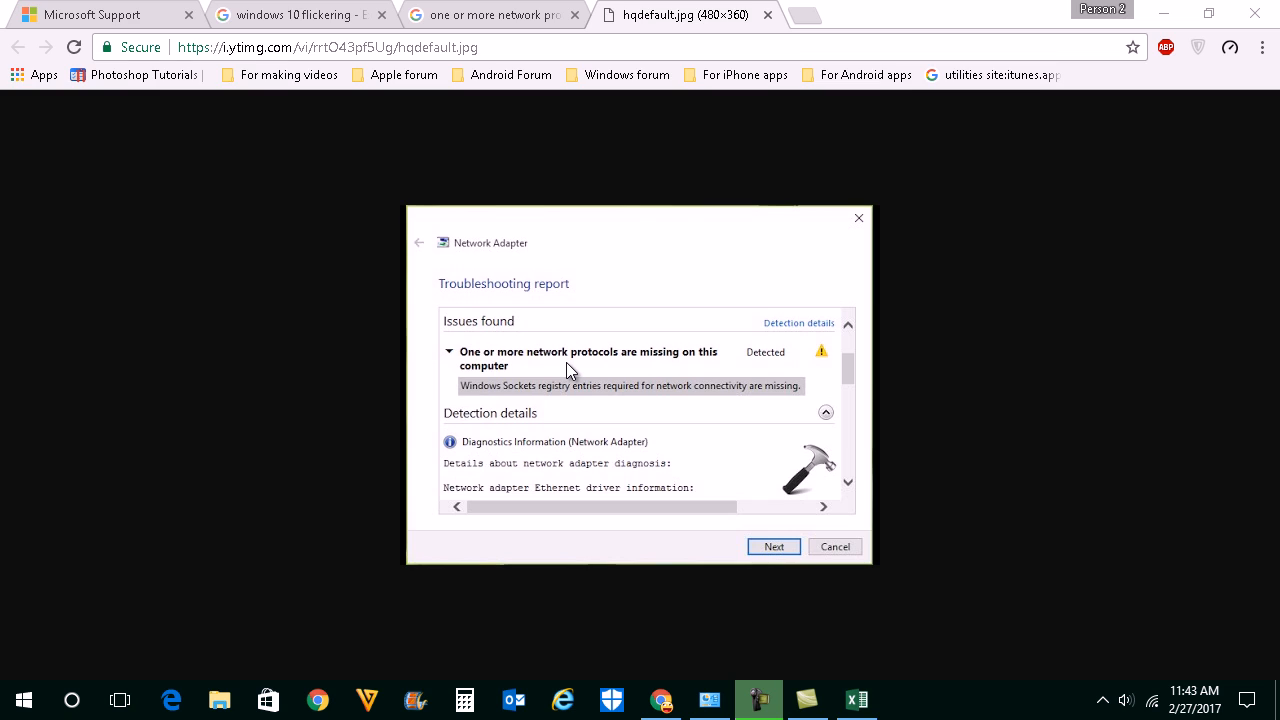
mouse_move(1165, 13)
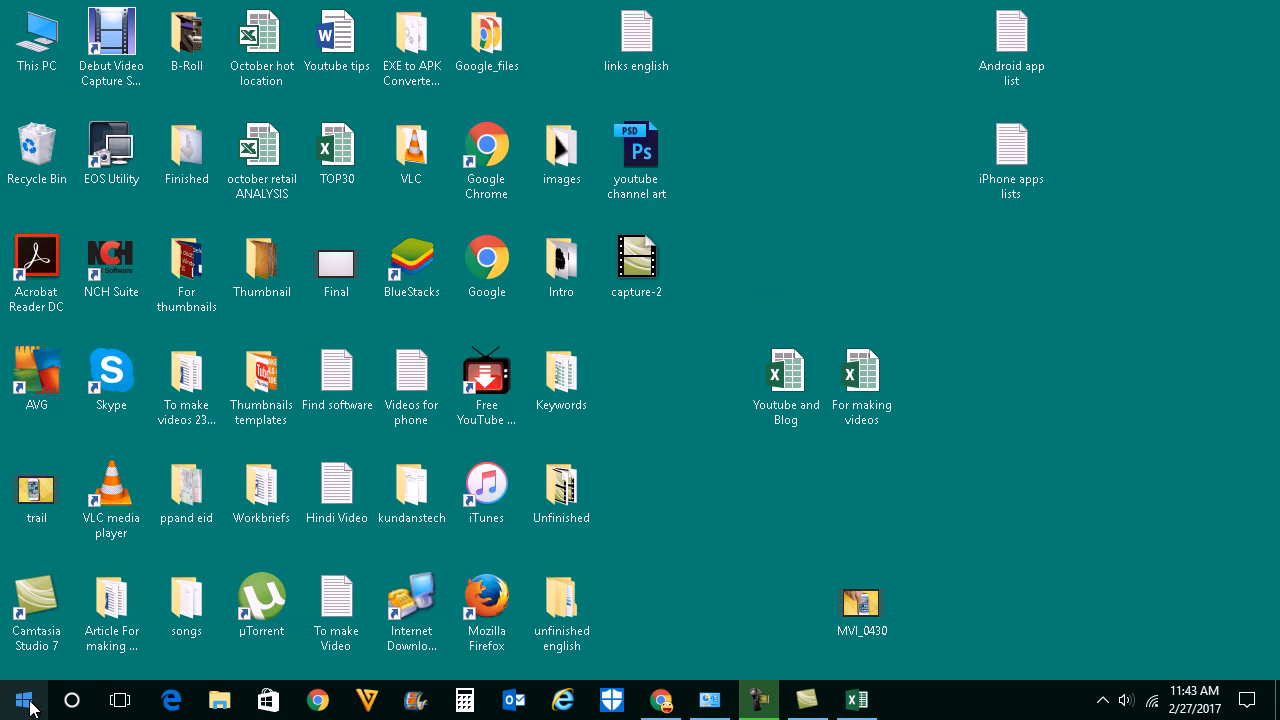
mouse_move(50, 670)
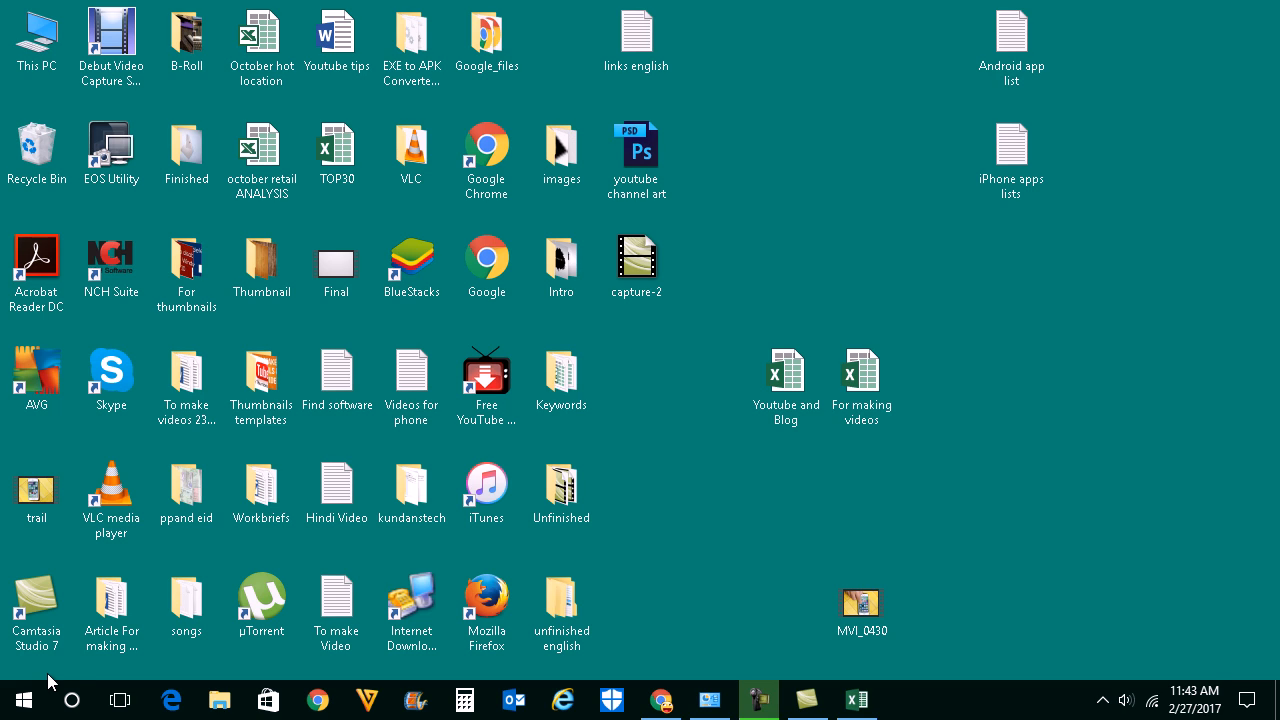
mouse_move(78, 672)
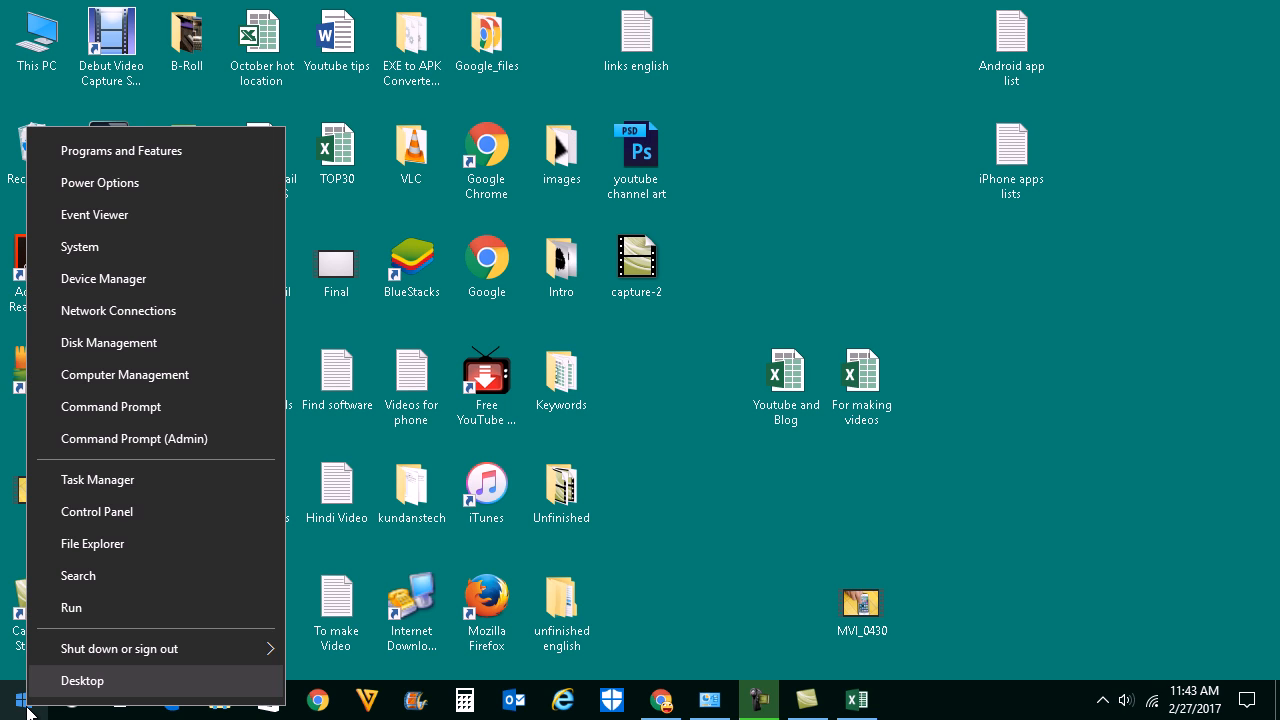
mouse_move(120, 438)
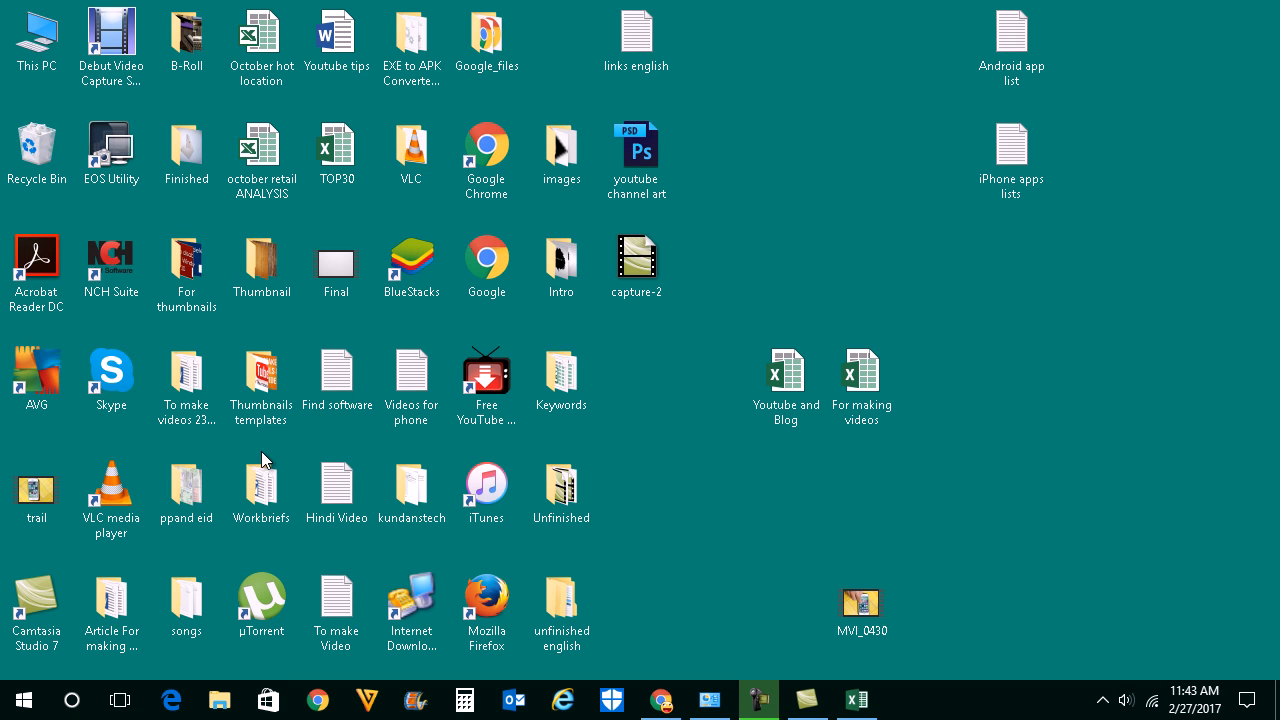
- Run netsh winsock reset in a maximized administrator Command Prompt
left_click(905, 699)
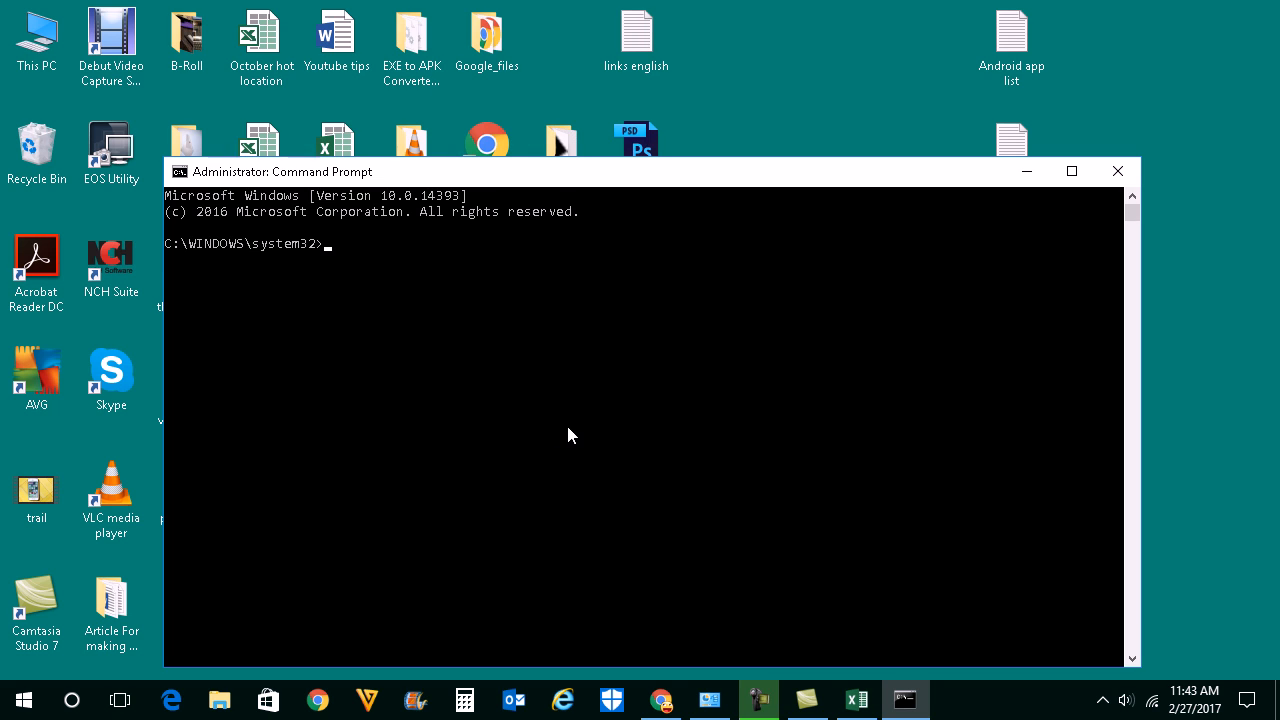
left_click(1071, 171)
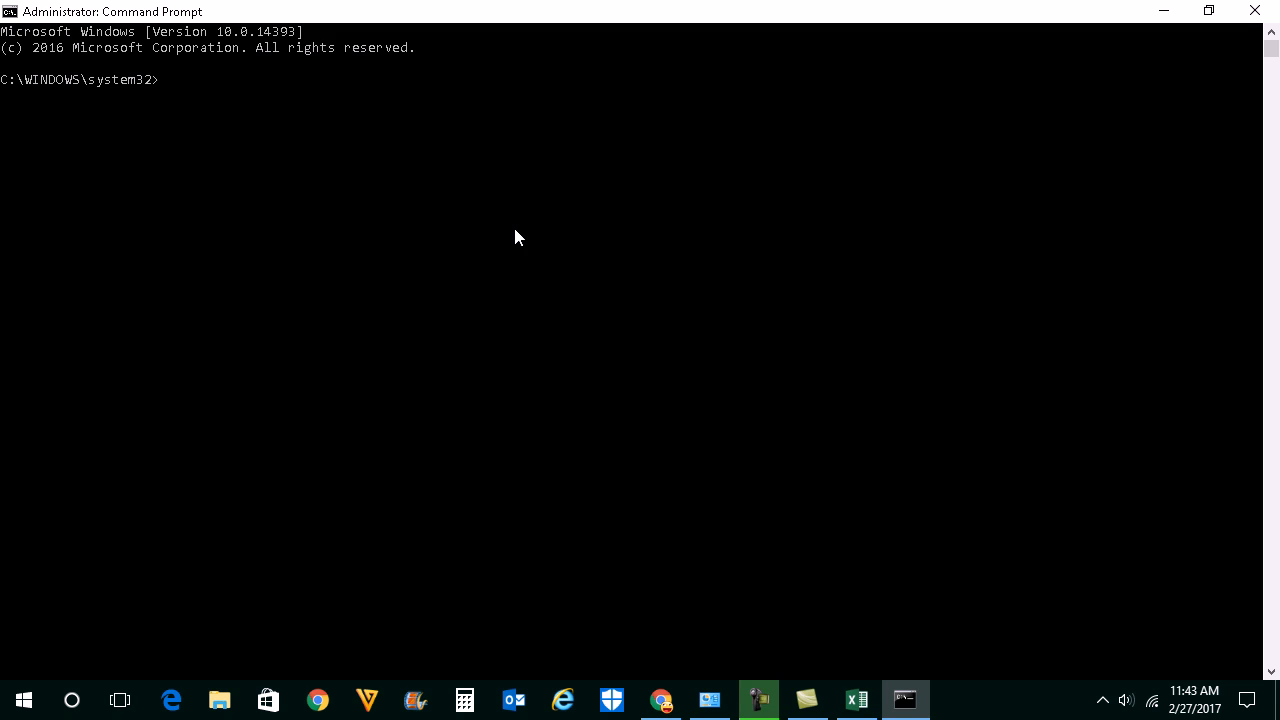
type("netsh")
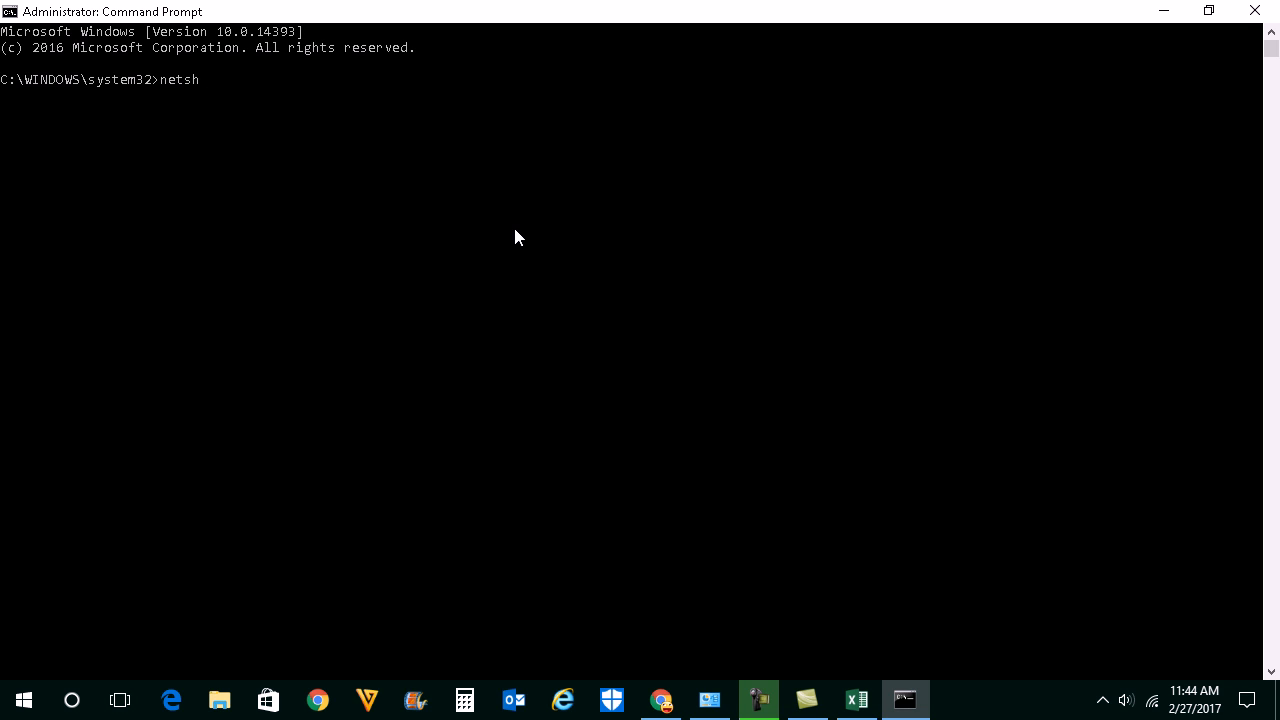
type("winsock res")
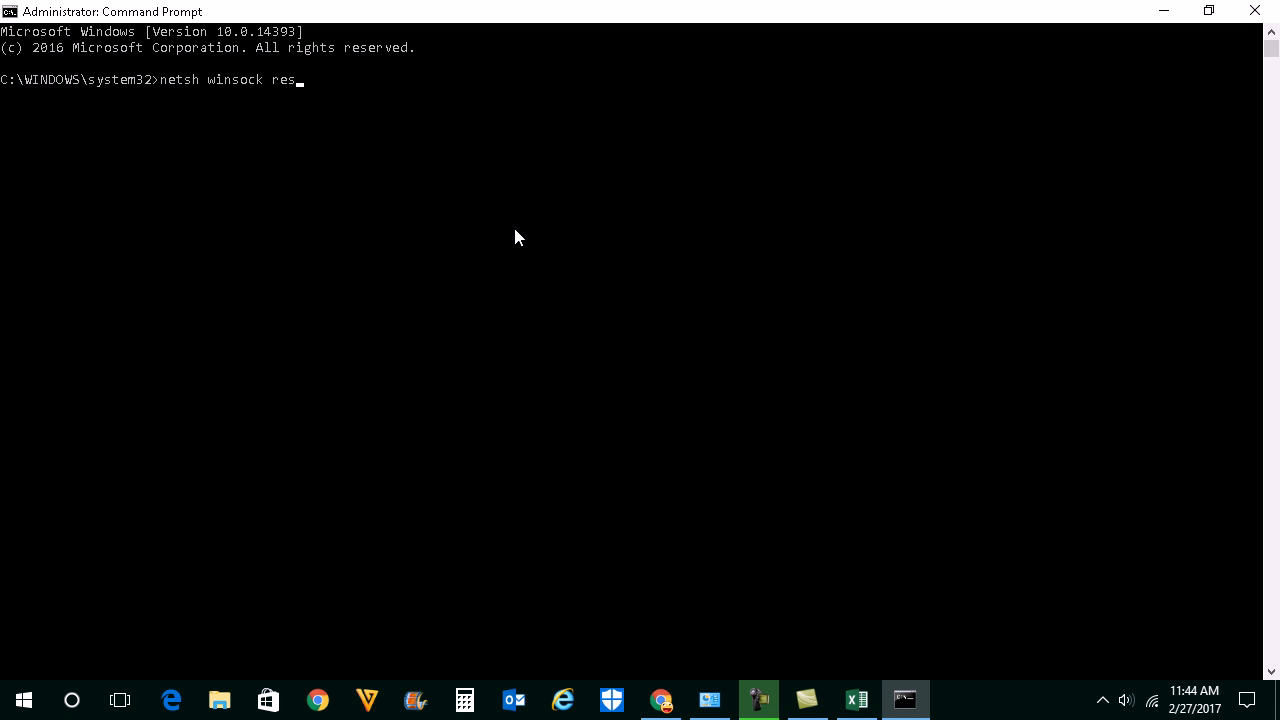
type("et")
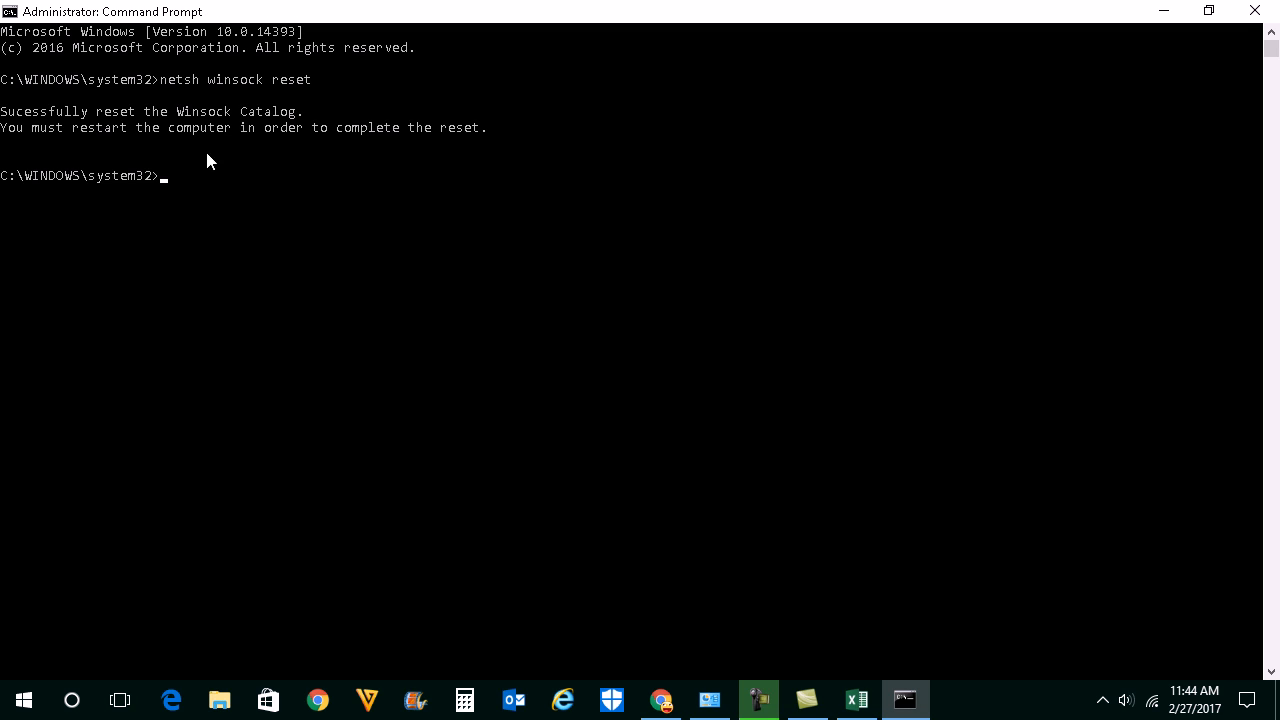
mouse_move(45, 126)
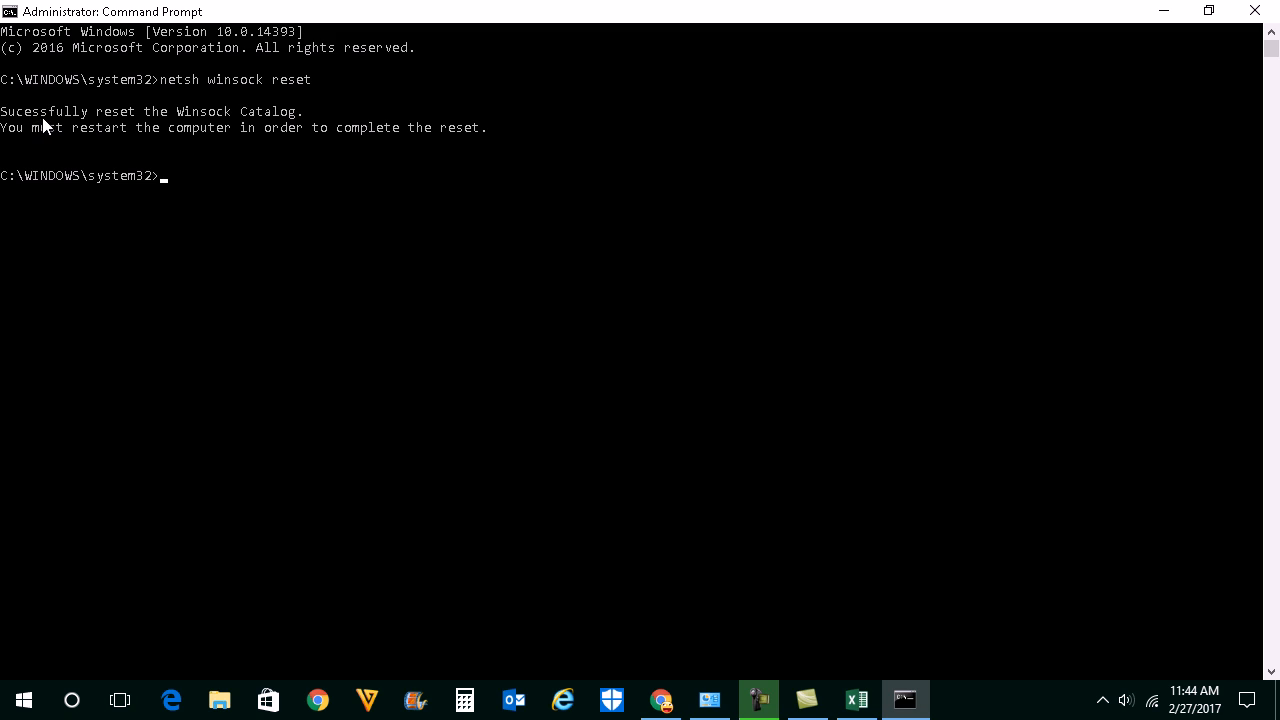
mouse_move(247, 125)
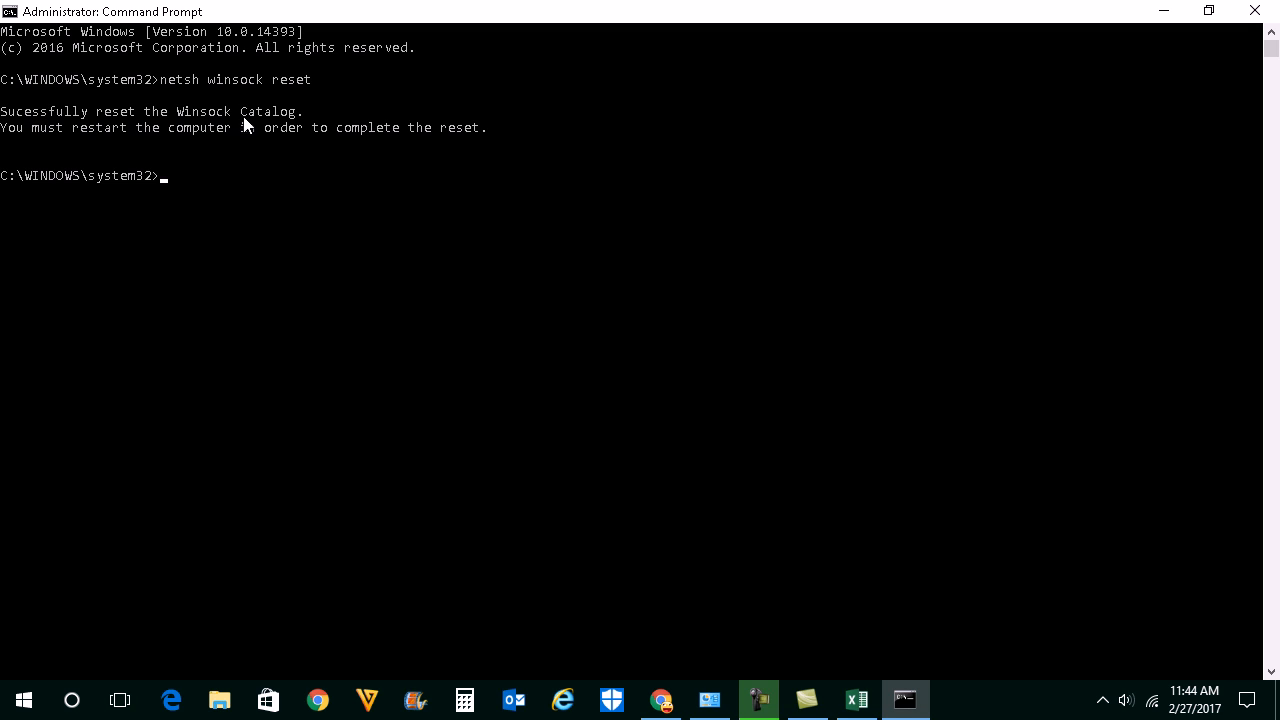
mouse_move(262, 130)
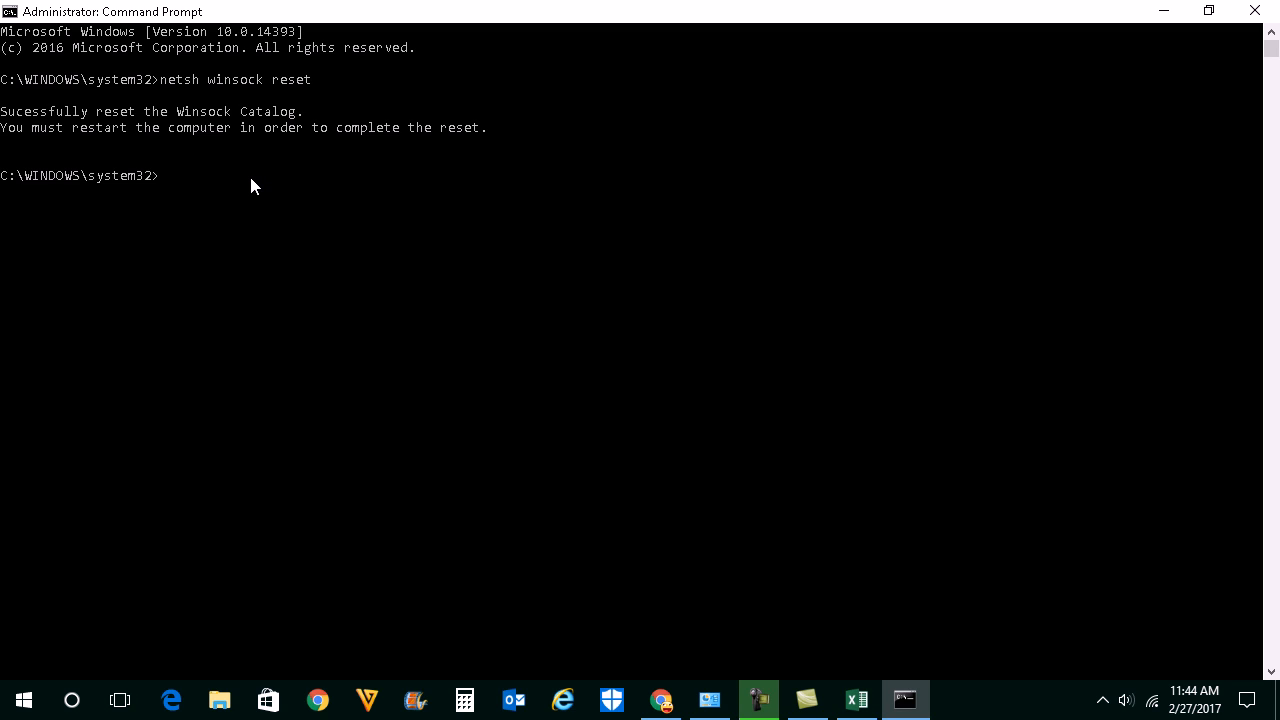
mouse_move(331, 52)
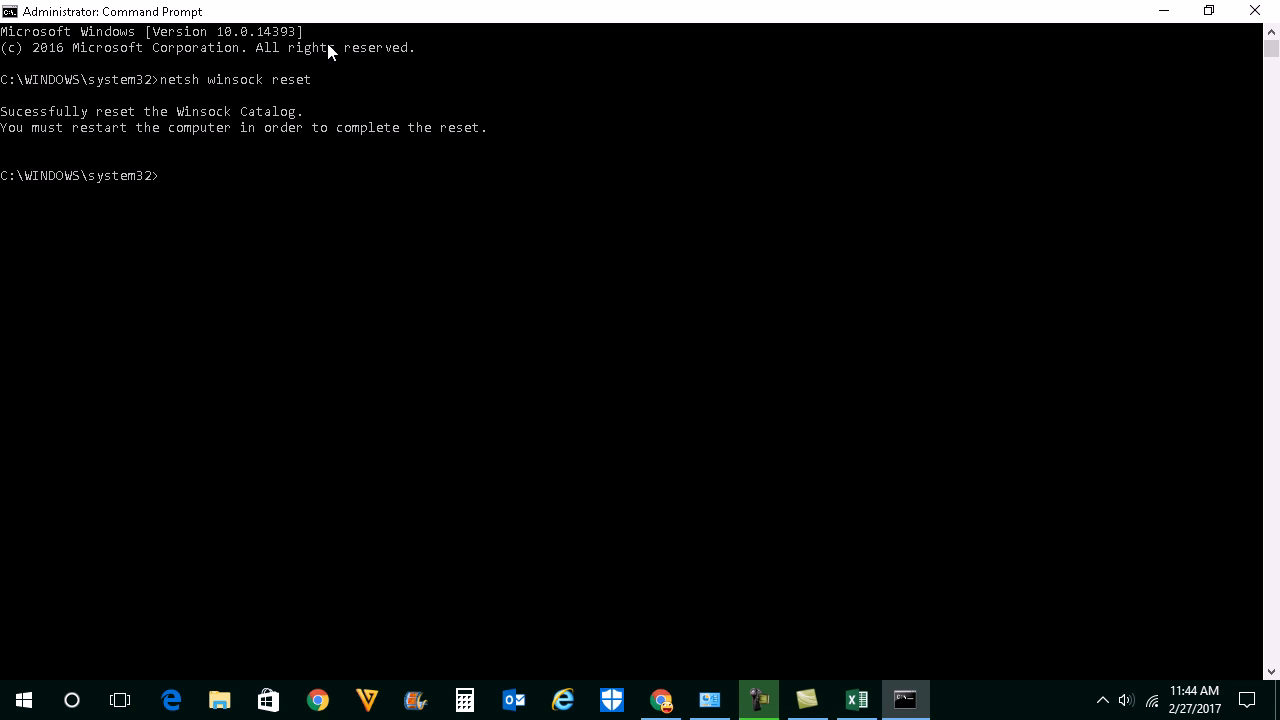
mouse_move(160, 190)
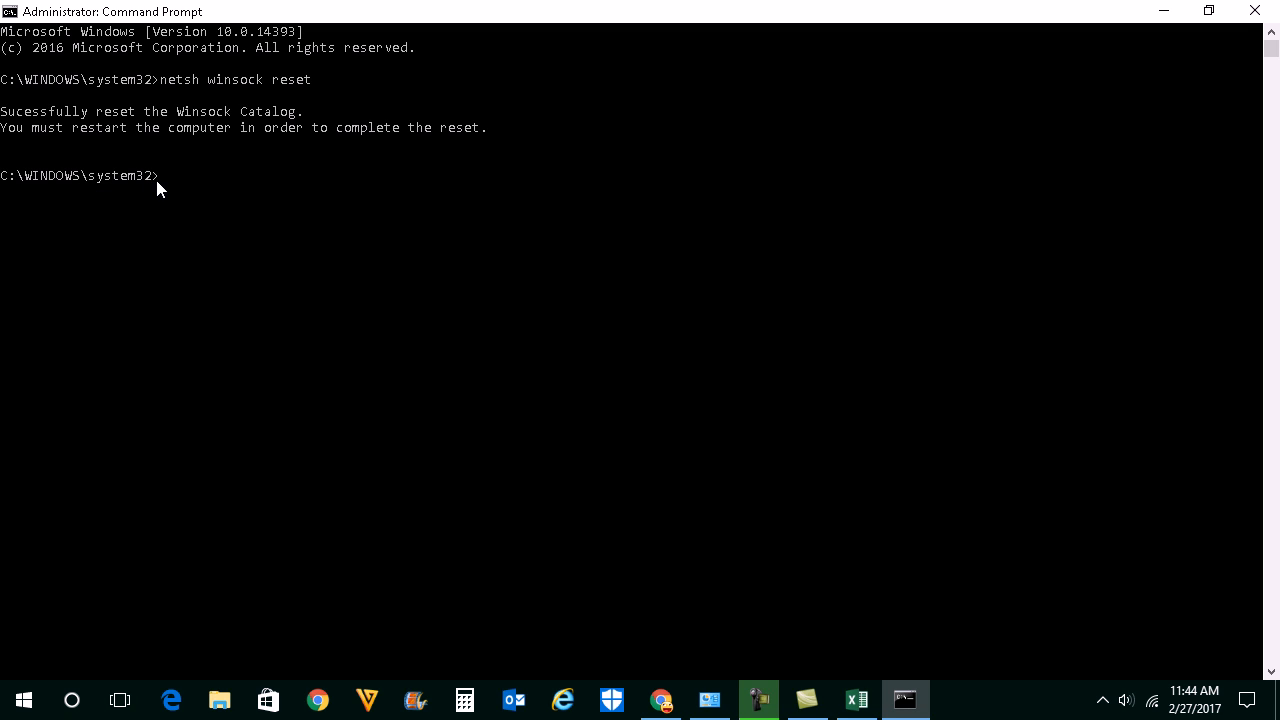
- Run netsh ip reset, which returns 'command was not found'
type("ne")
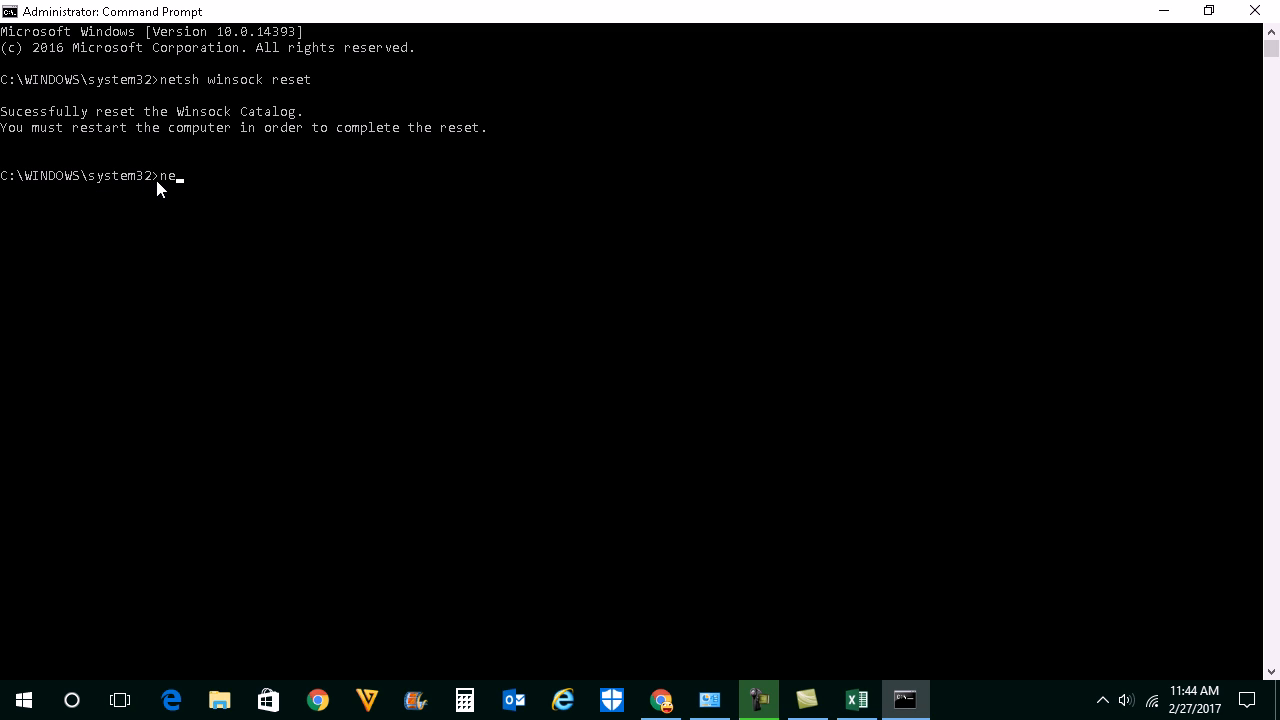
type("tsh")
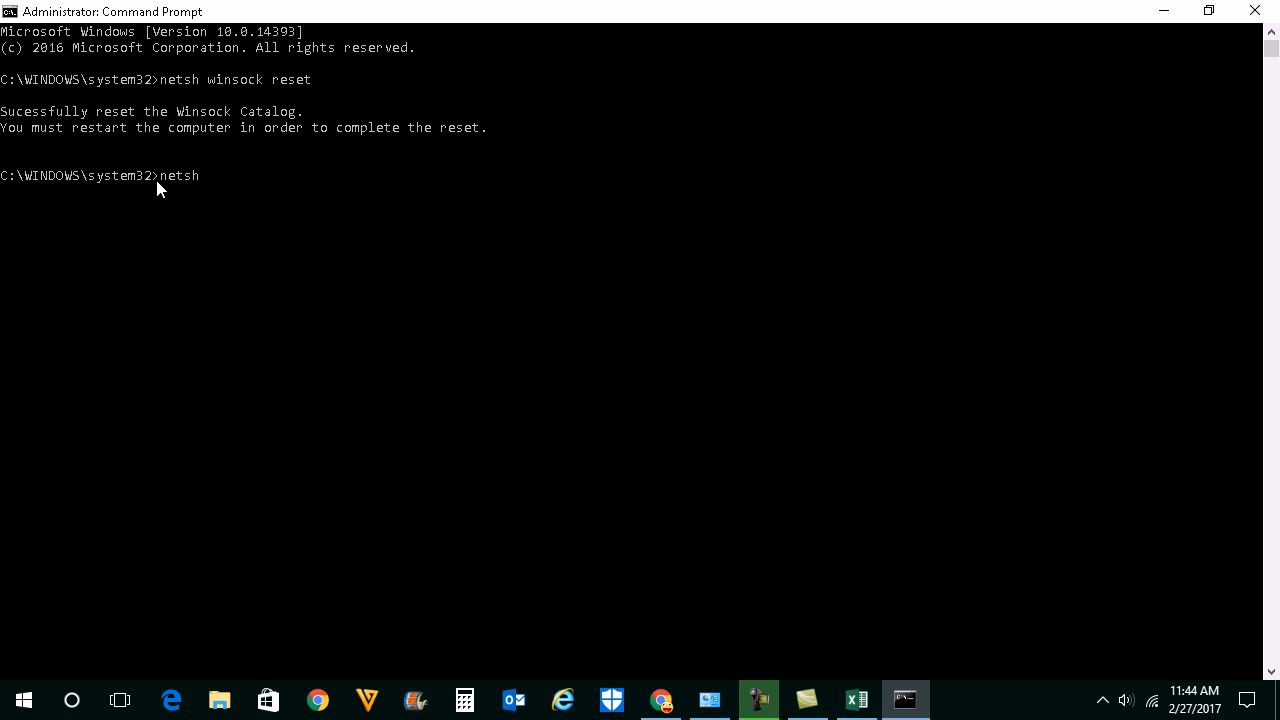
type("i")
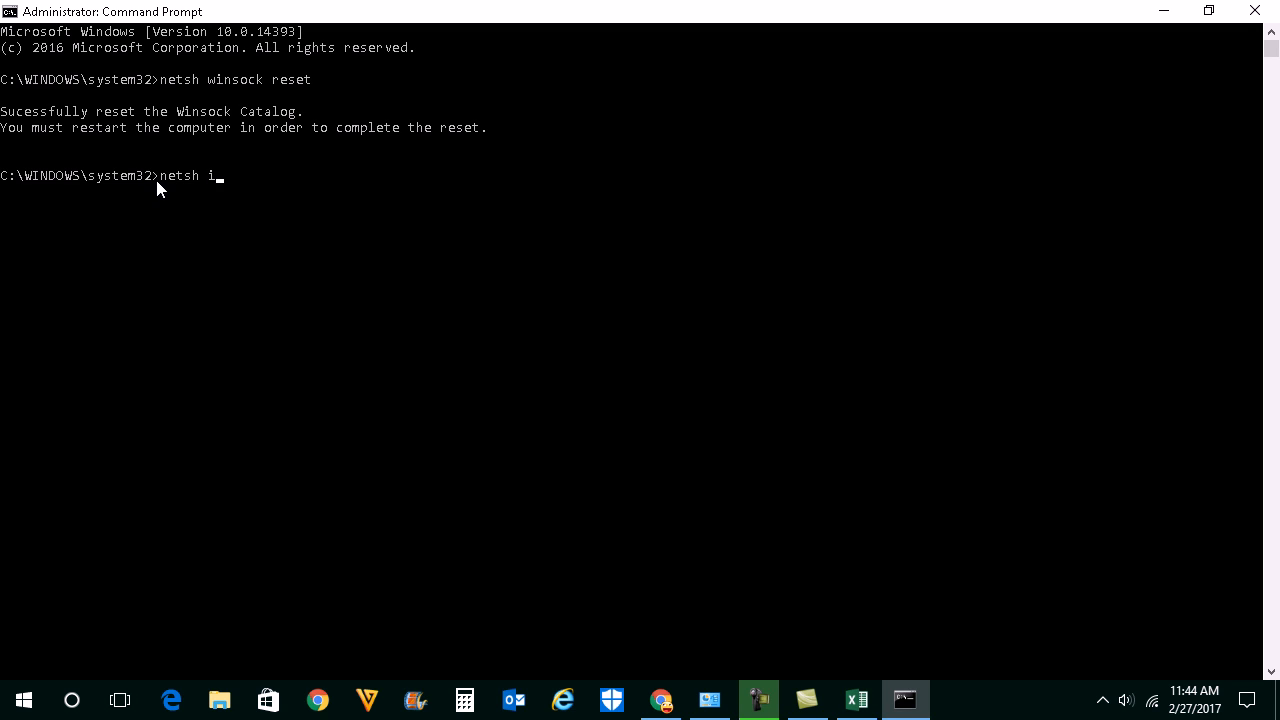
type("p reset")
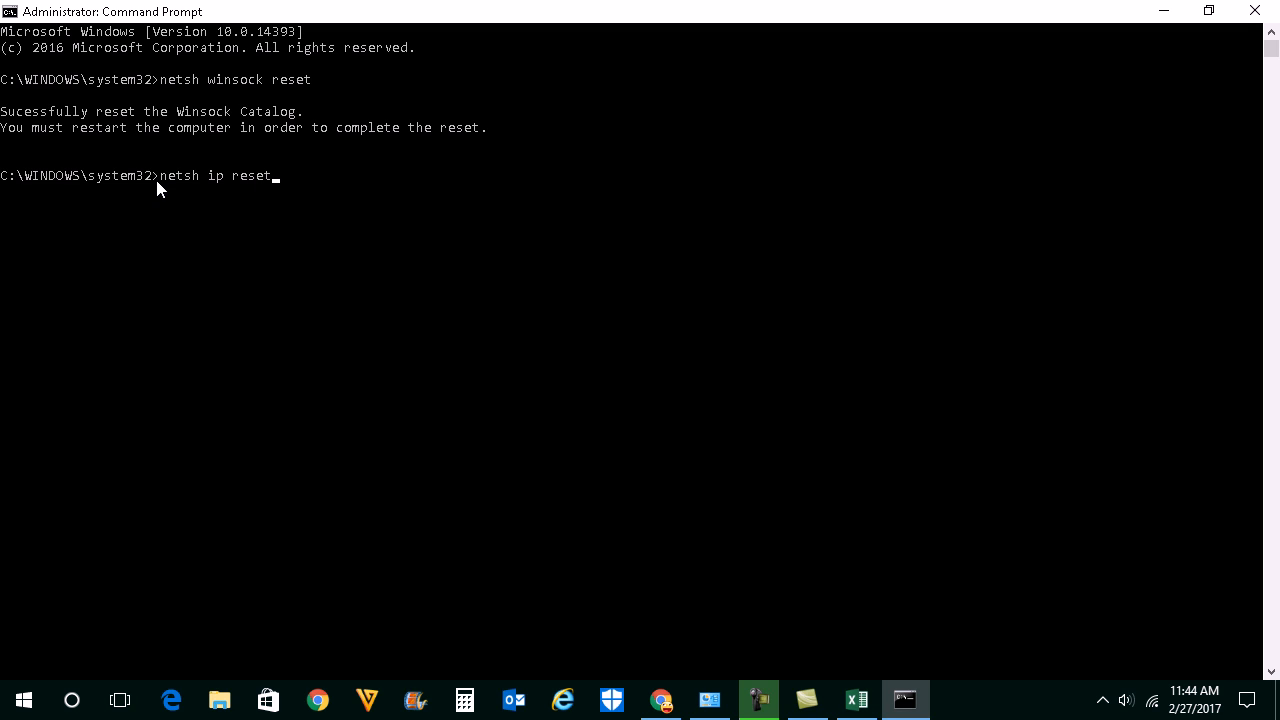
key("enter")
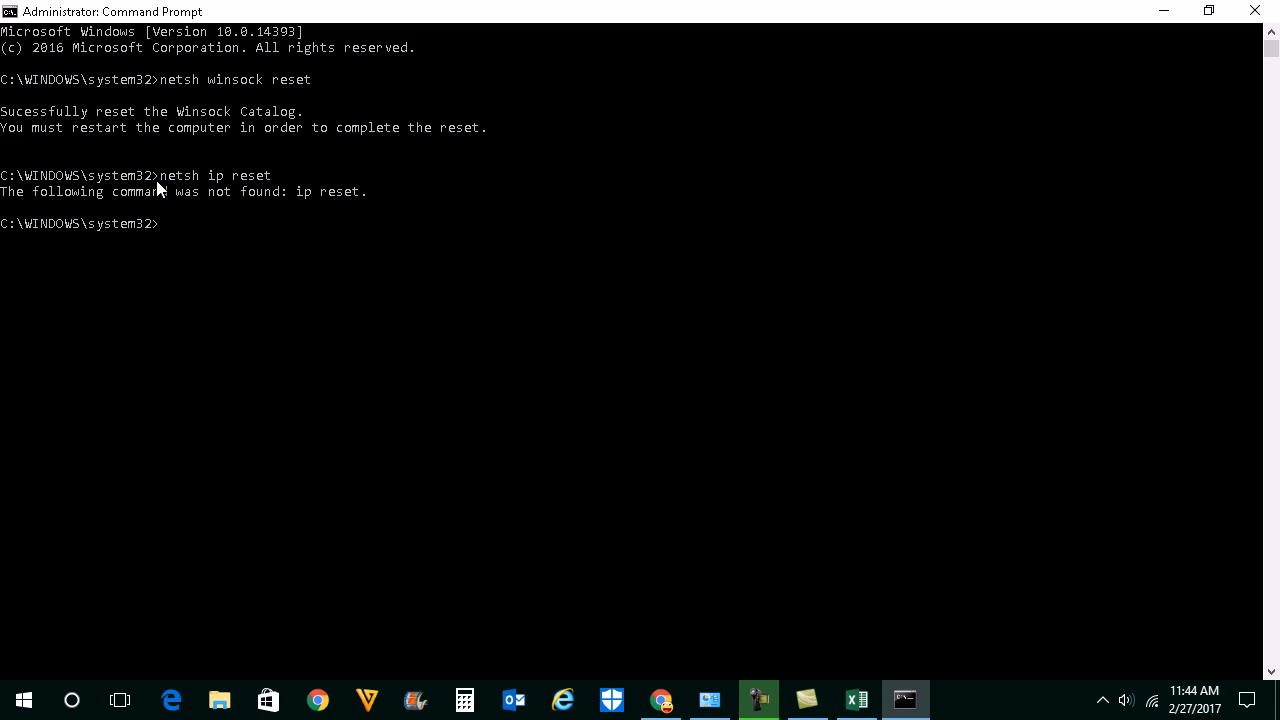
mouse_move(237, 209)
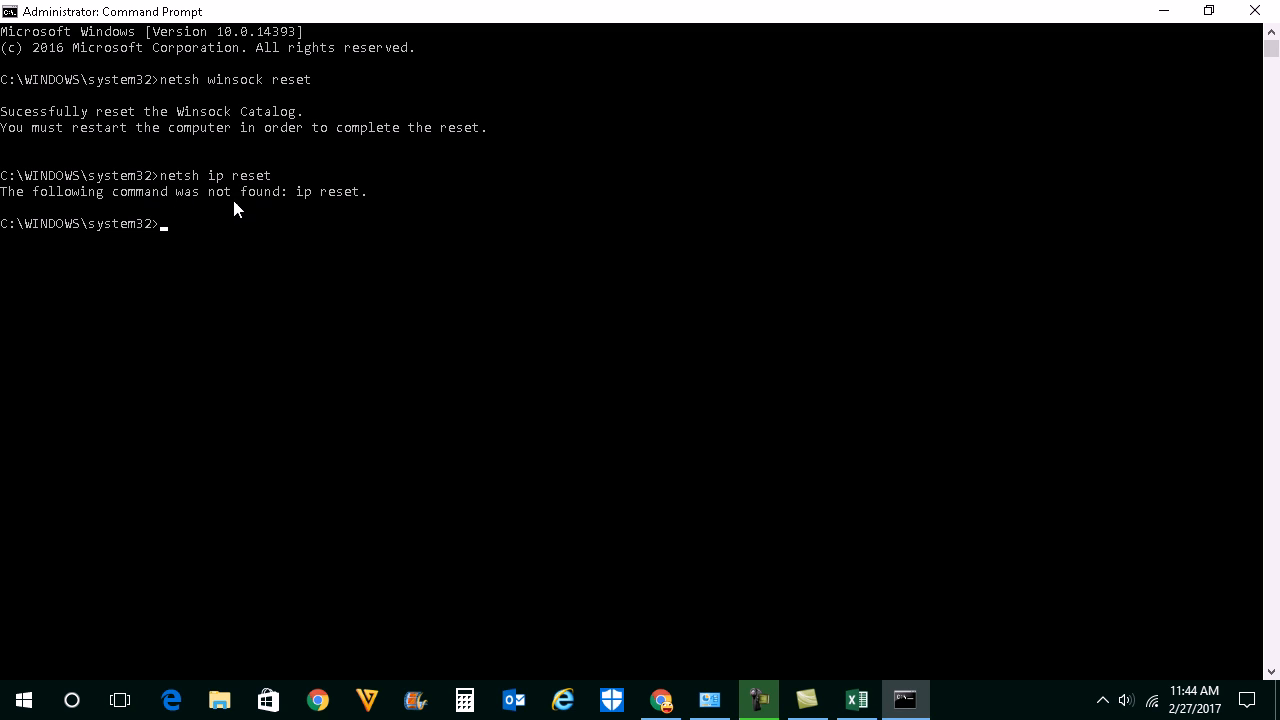
mouse_move(201, 235)
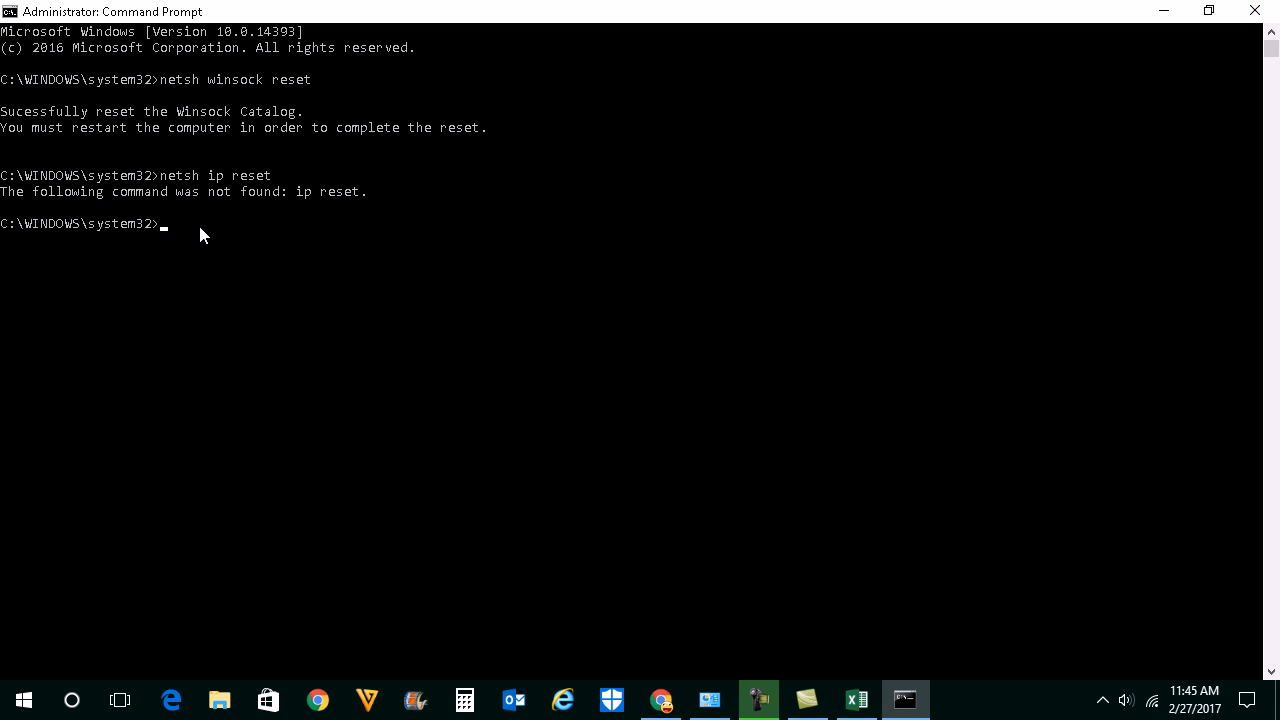
- Enter the corrected command netsh int ip reset at the prompt
type("netsh i")
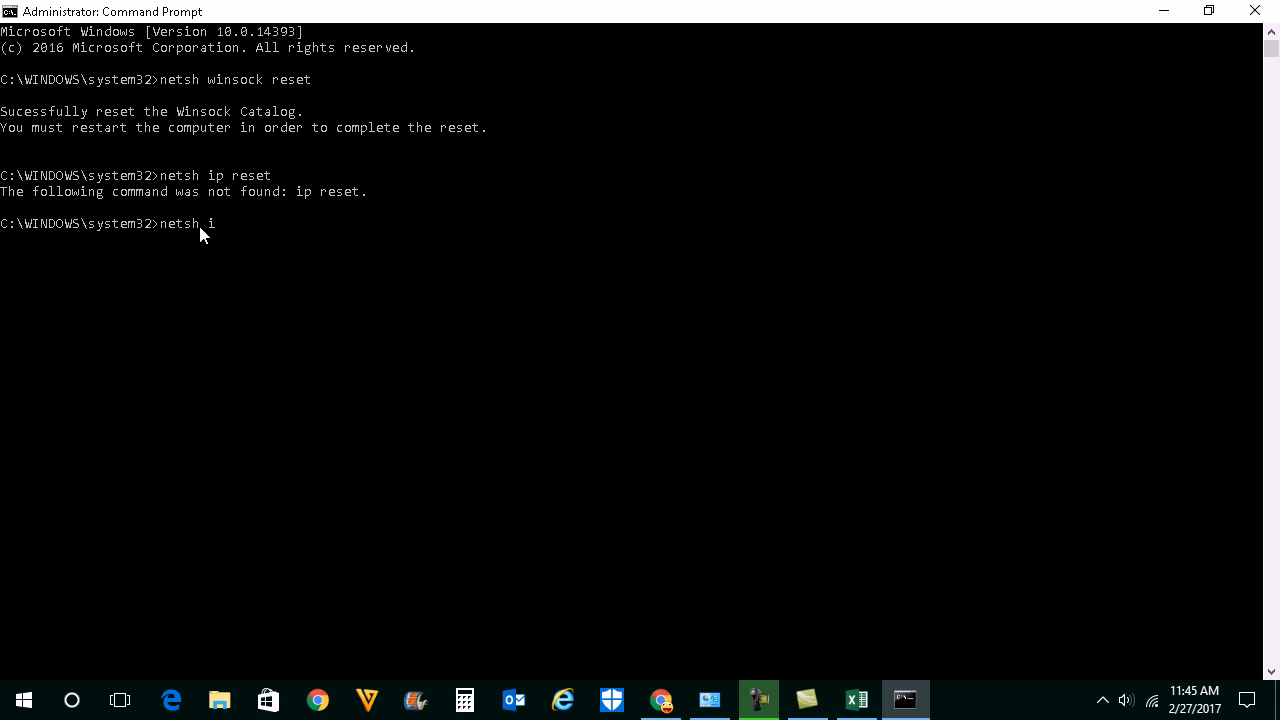
type("nt ip")
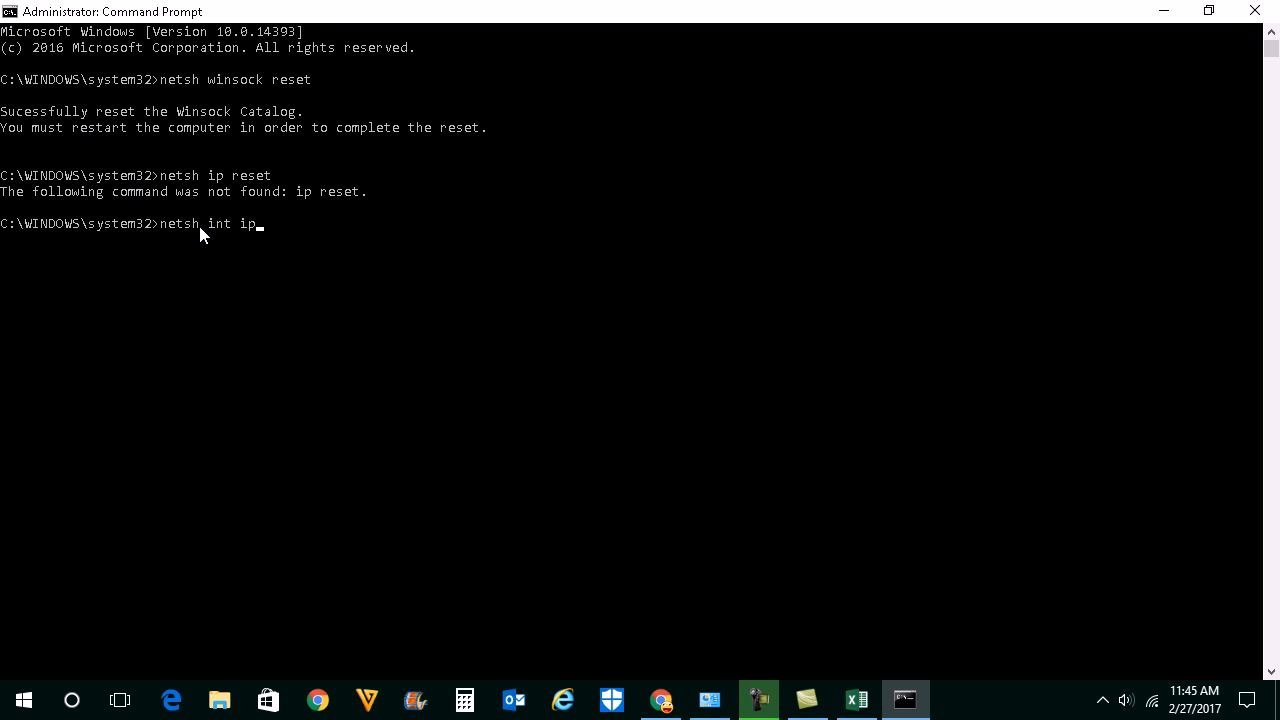
type("reset")
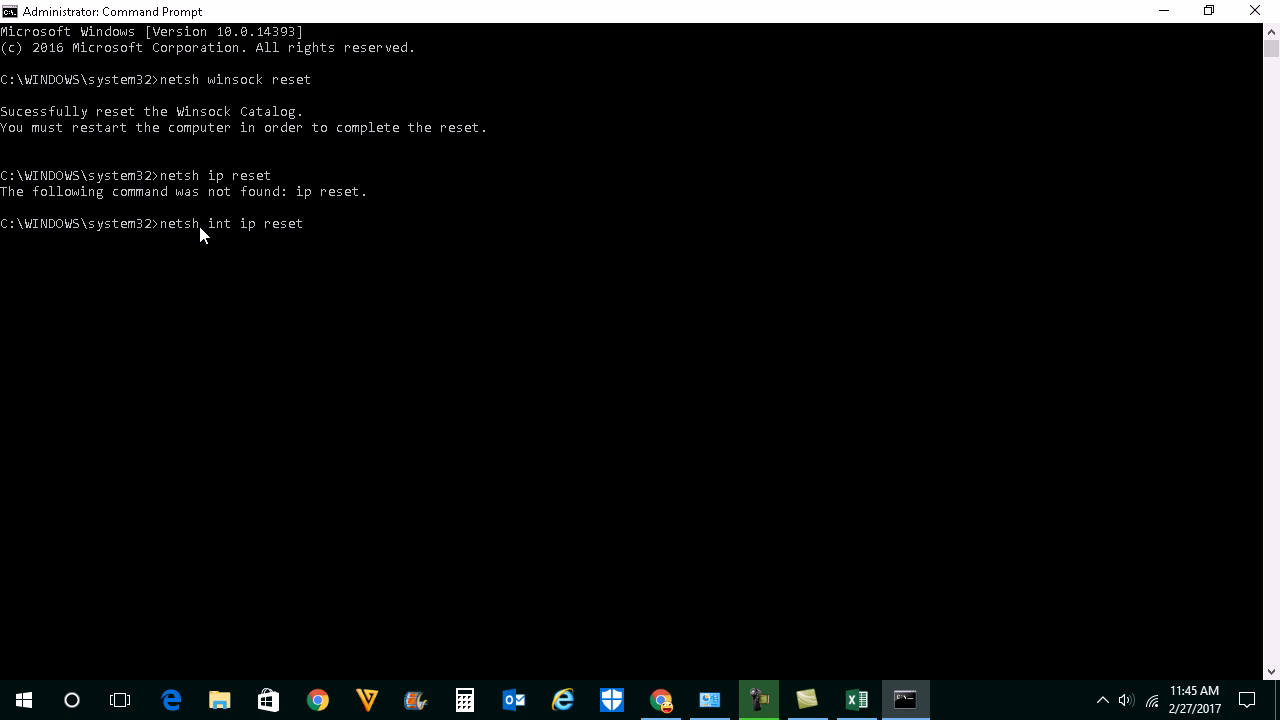
mouse_move(257, 238)
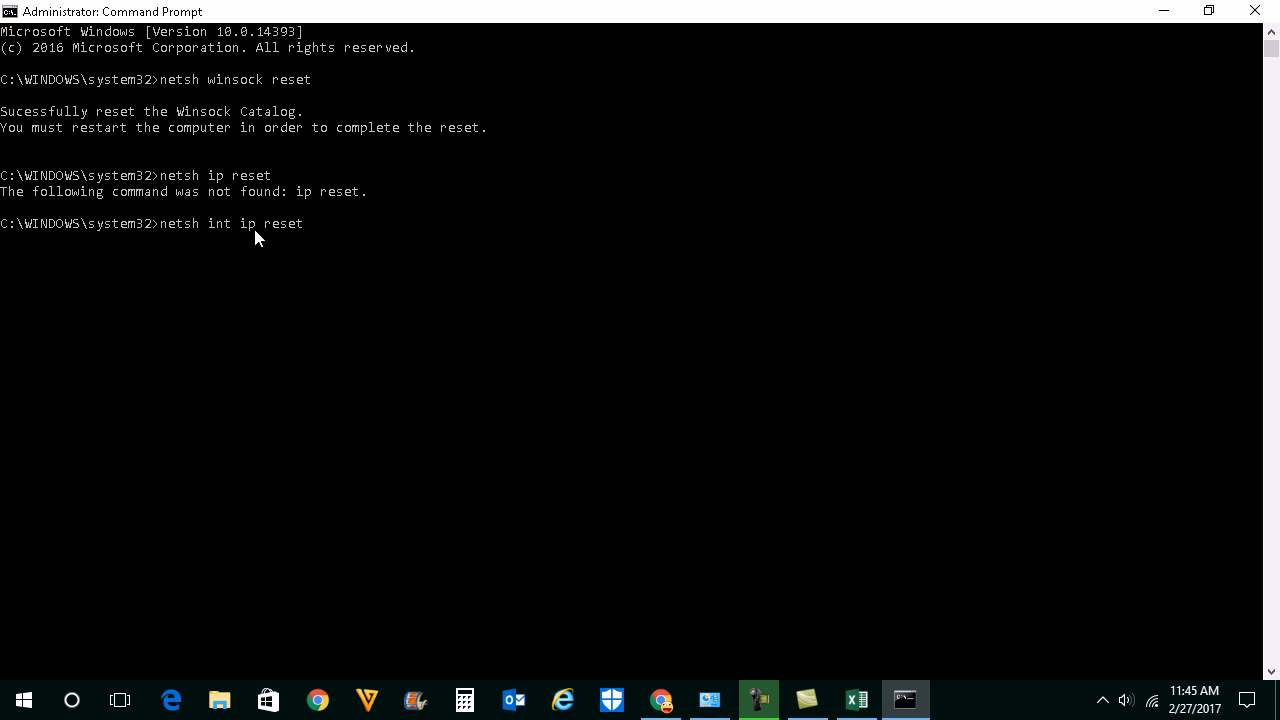
mouse_move(477, 271)
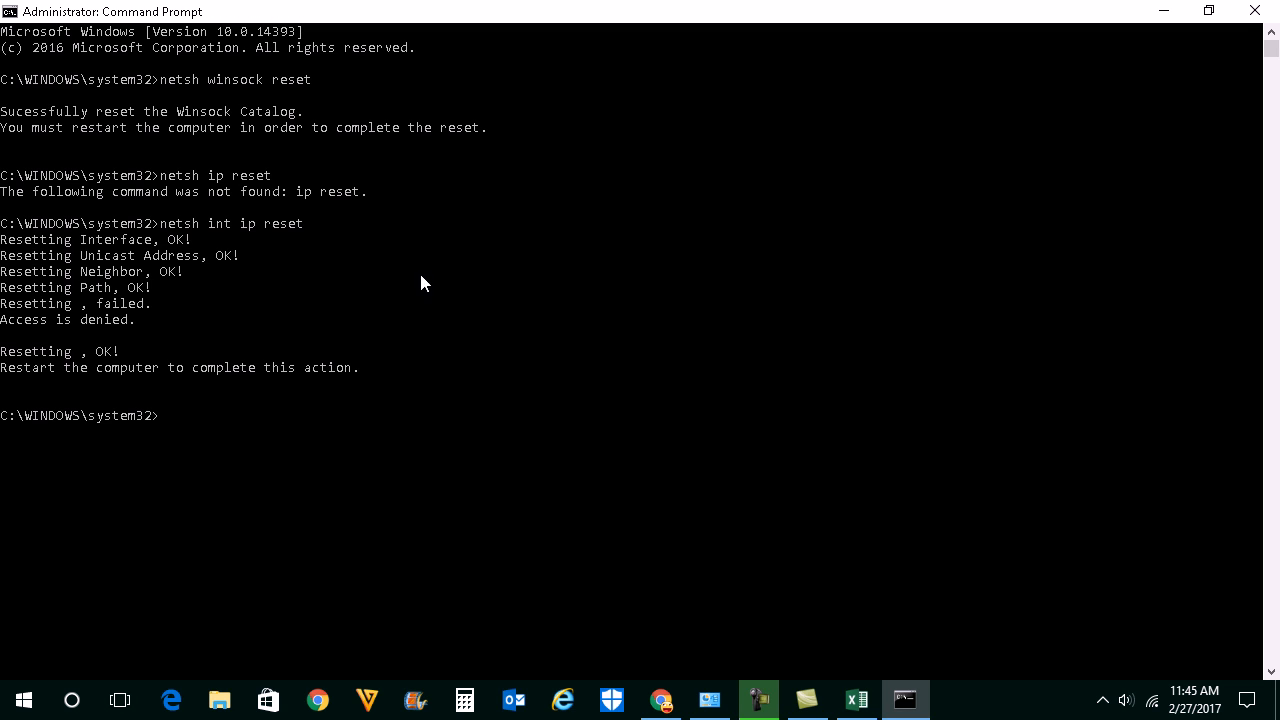
mouse_move(212, 248)
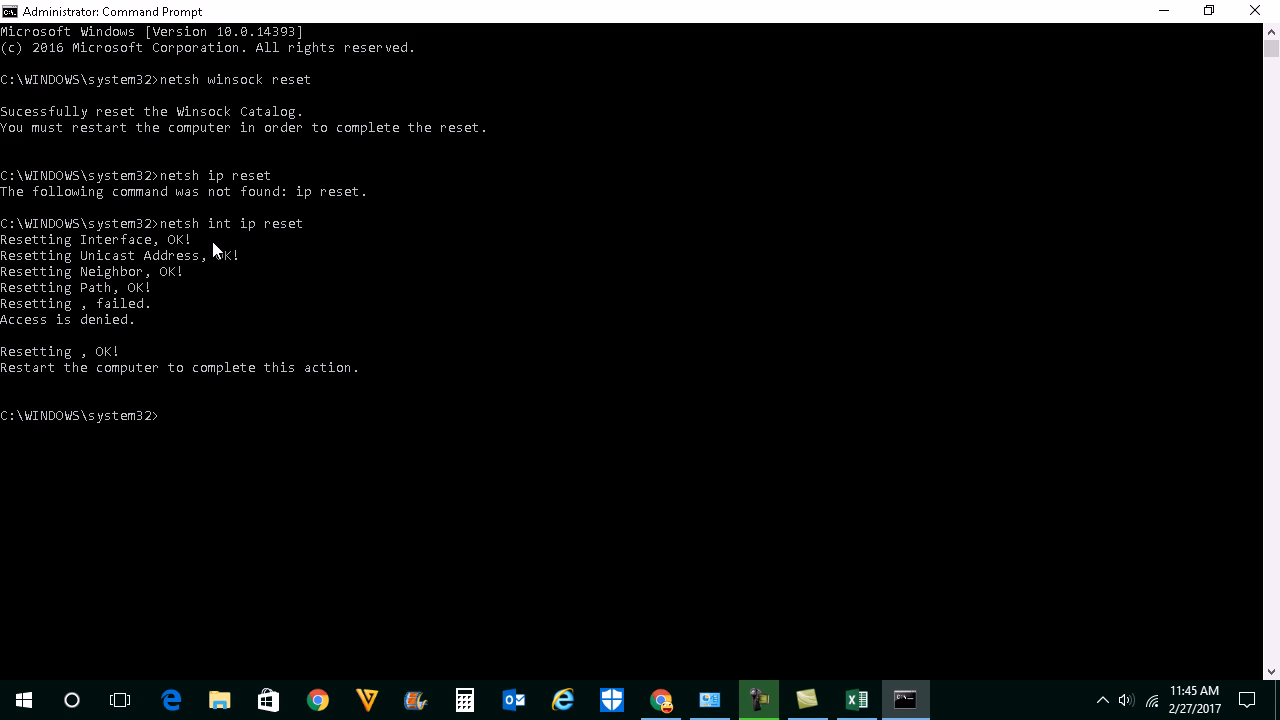
mouse_move(230, 245)
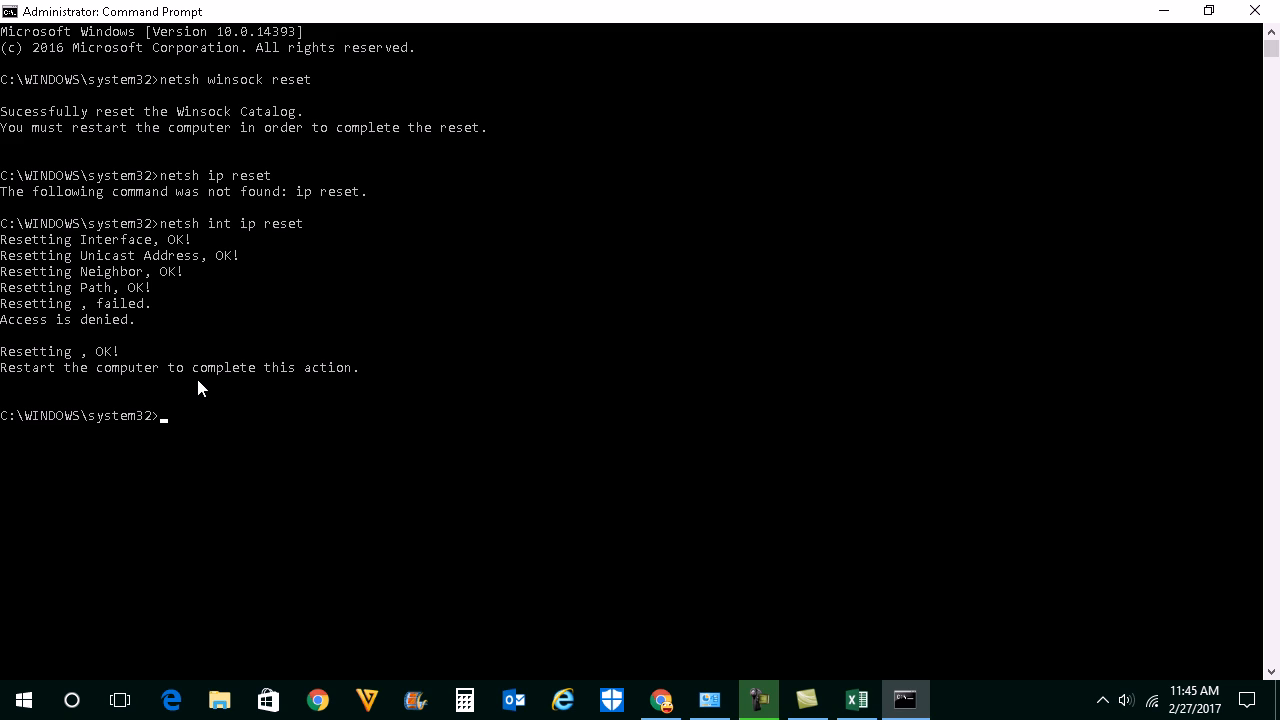
mouse_move(490, 274)
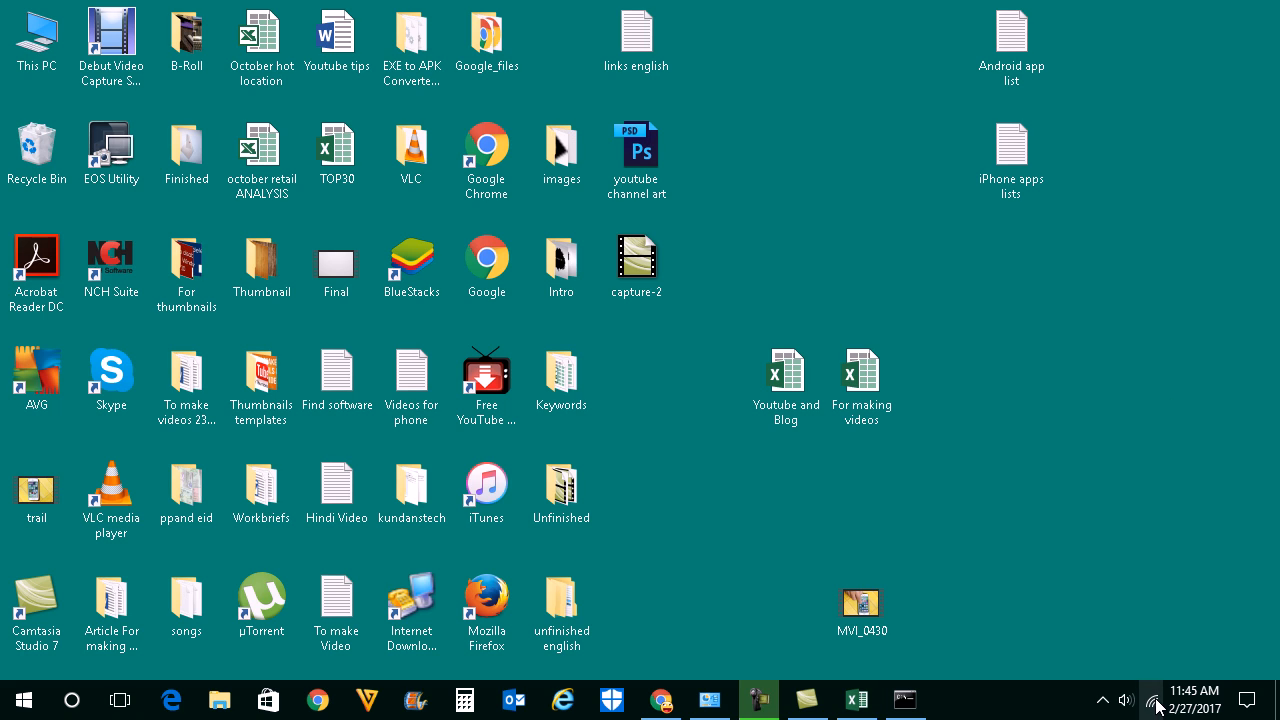
- Open the IPv4 properties of the Kundan Wi-Fi connection via Network and Sharing Center
right_click(1152, 700)
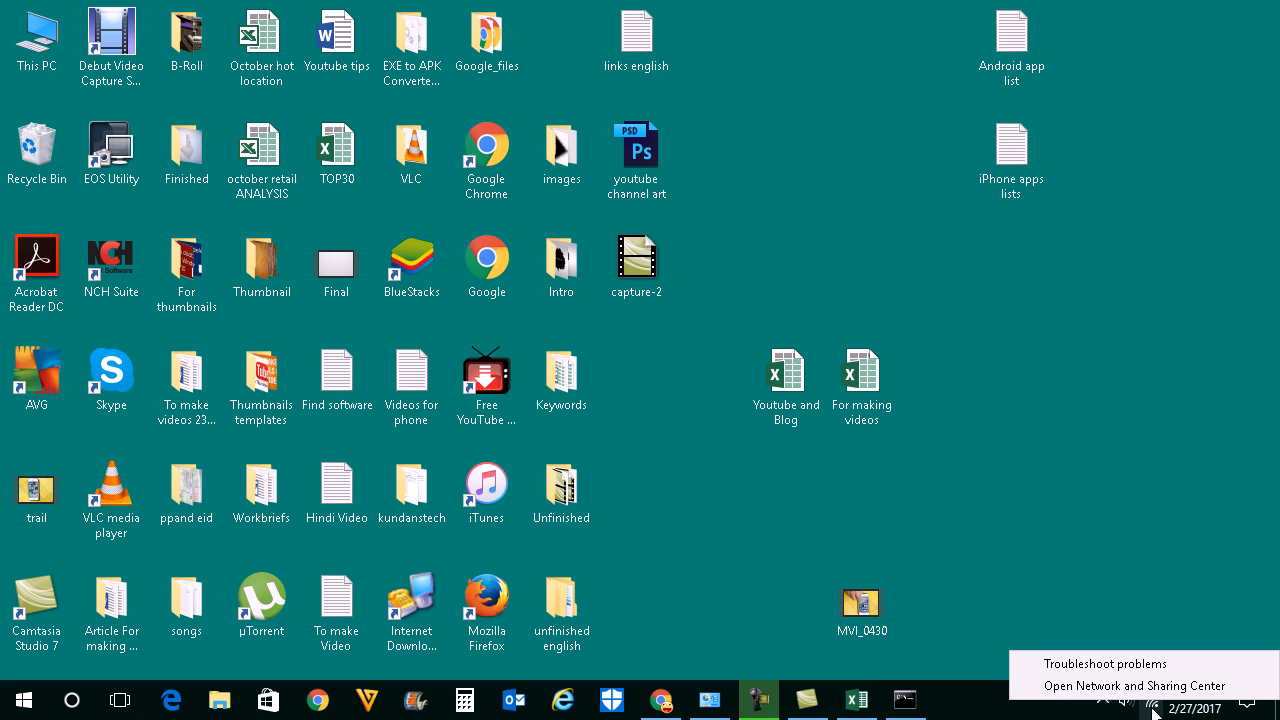
mouse_move(1134, 685)
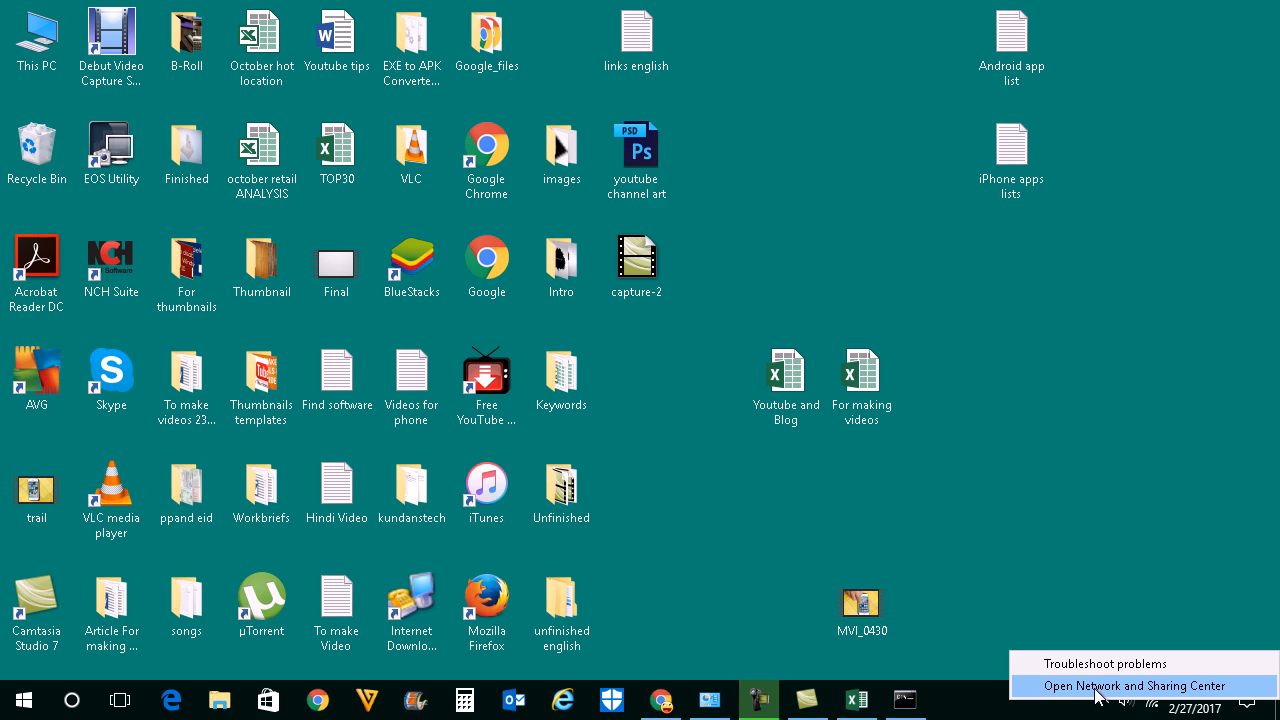
left_click(1134, 686)
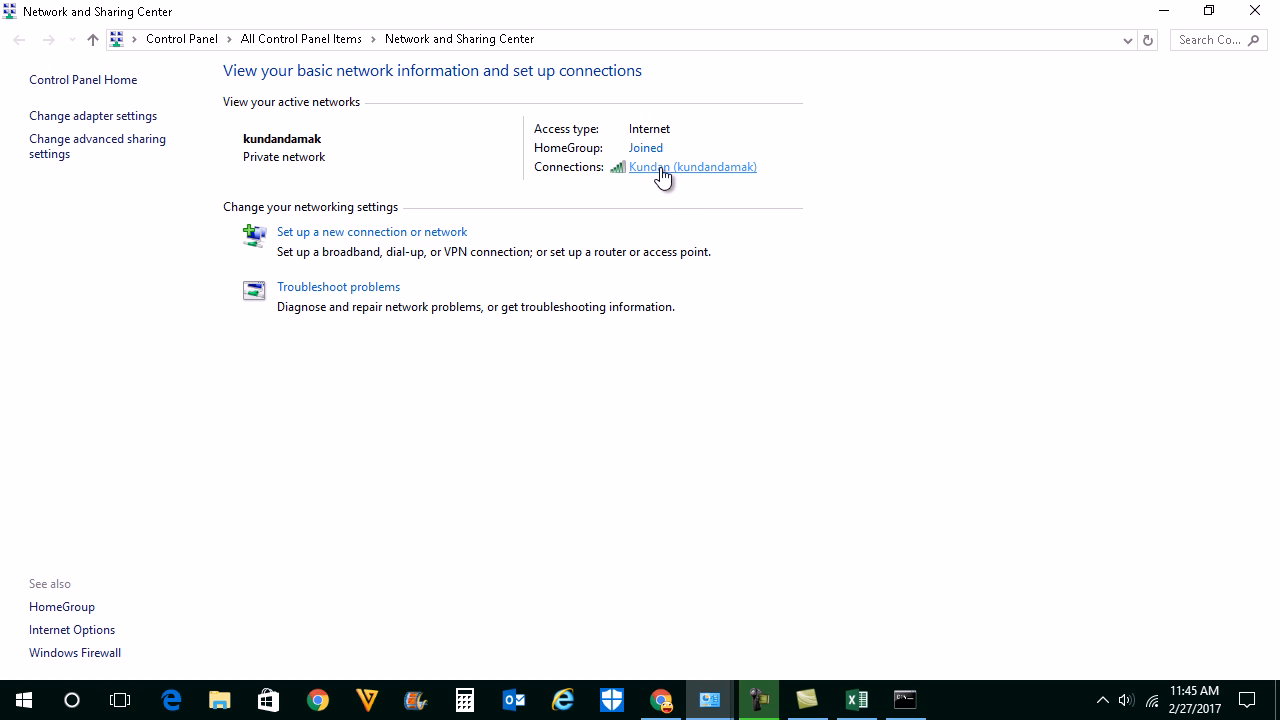
left_click(692, 167)
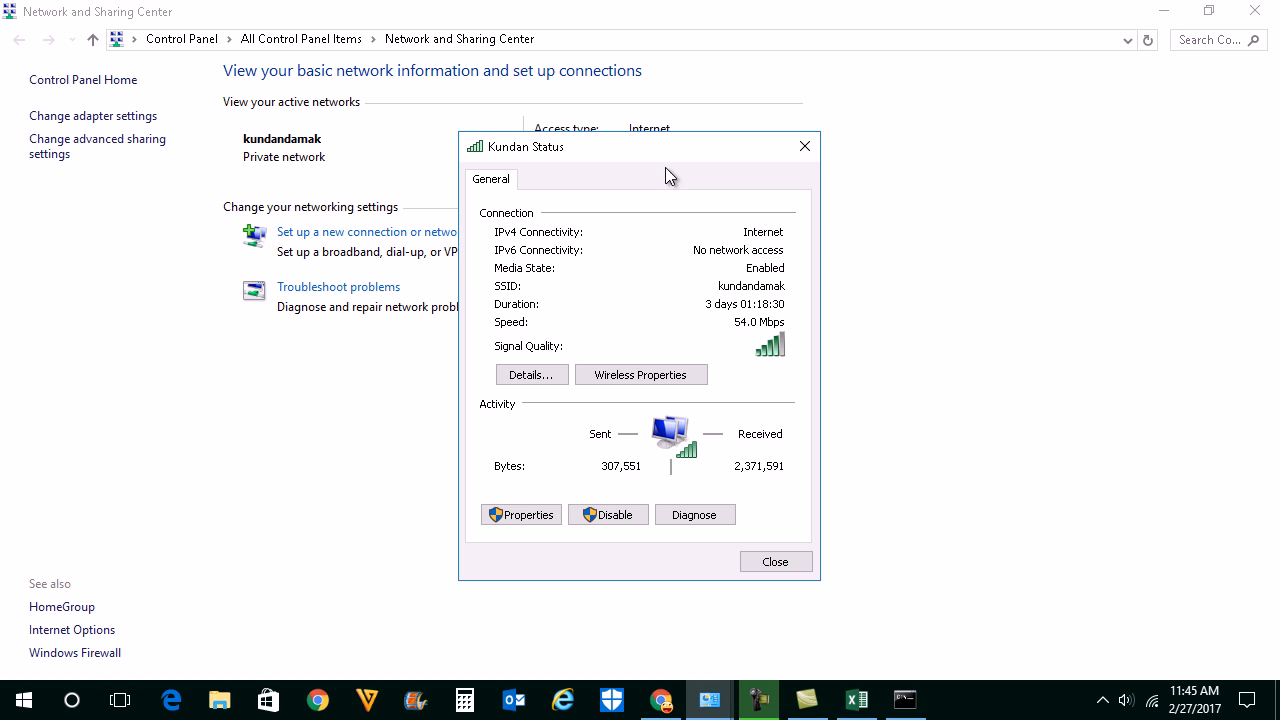
mouse_move(545, 540)
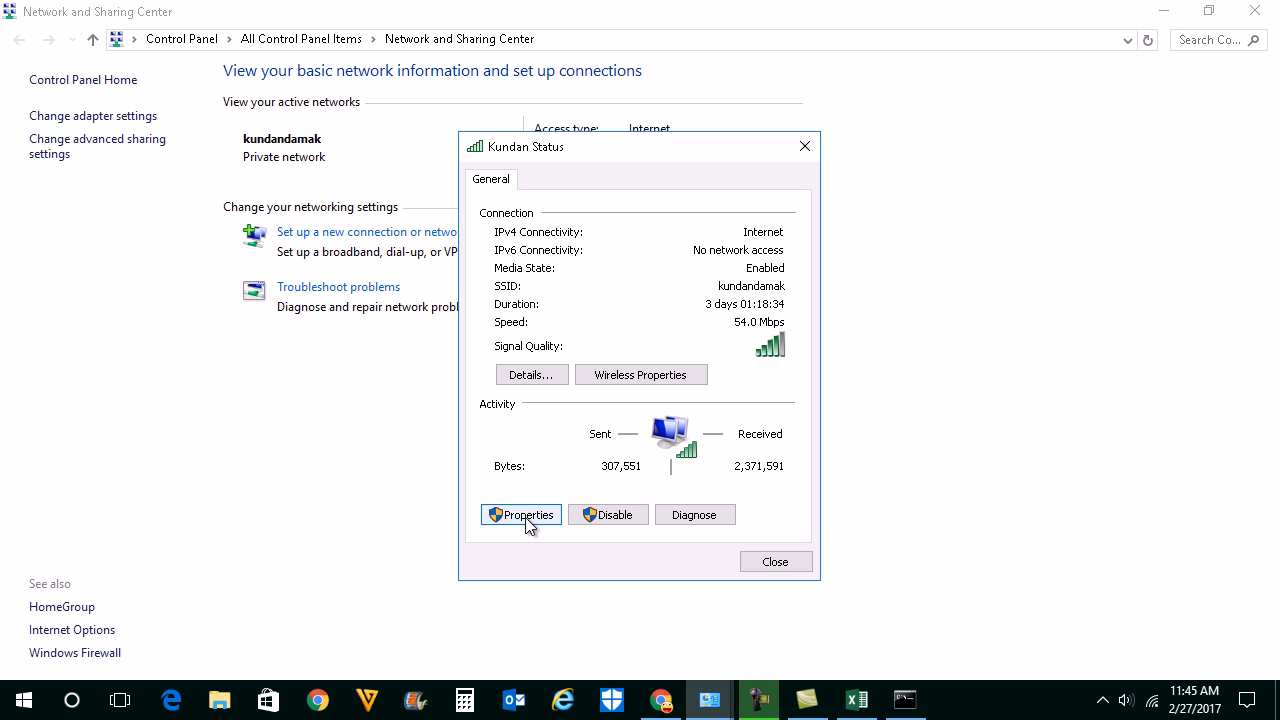
left_click(520, 514)
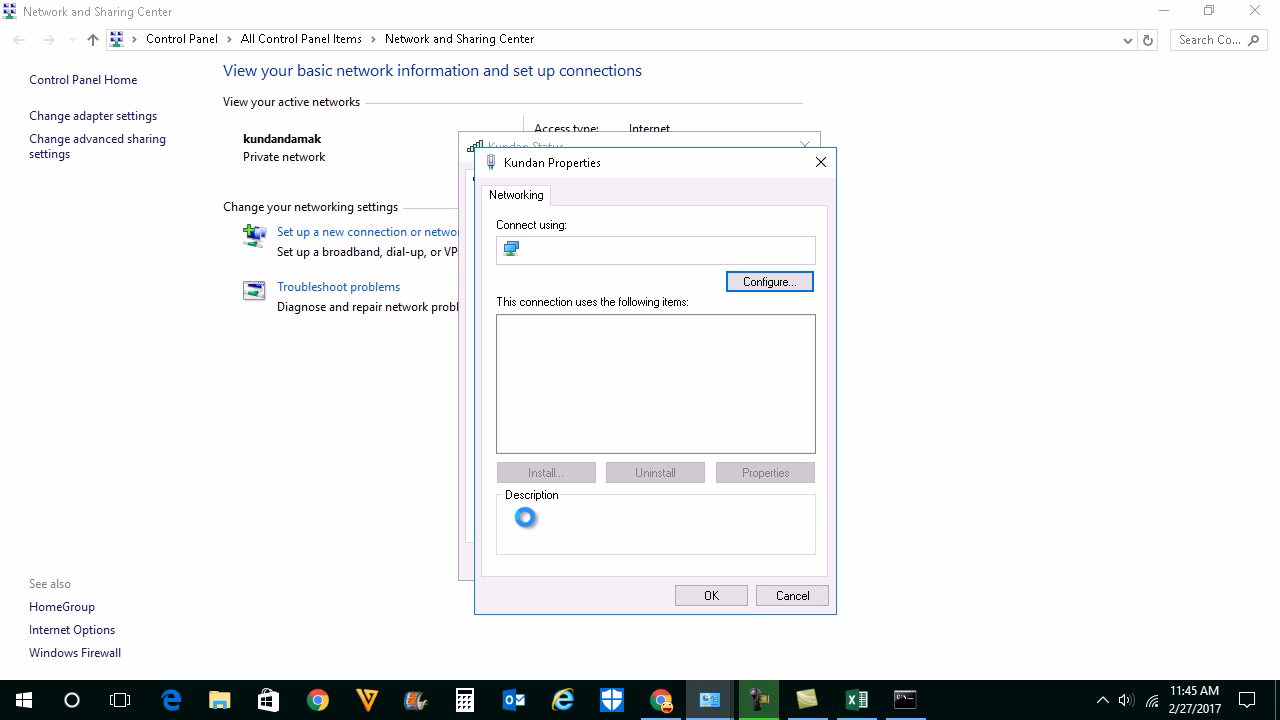
left_click(630, 392)
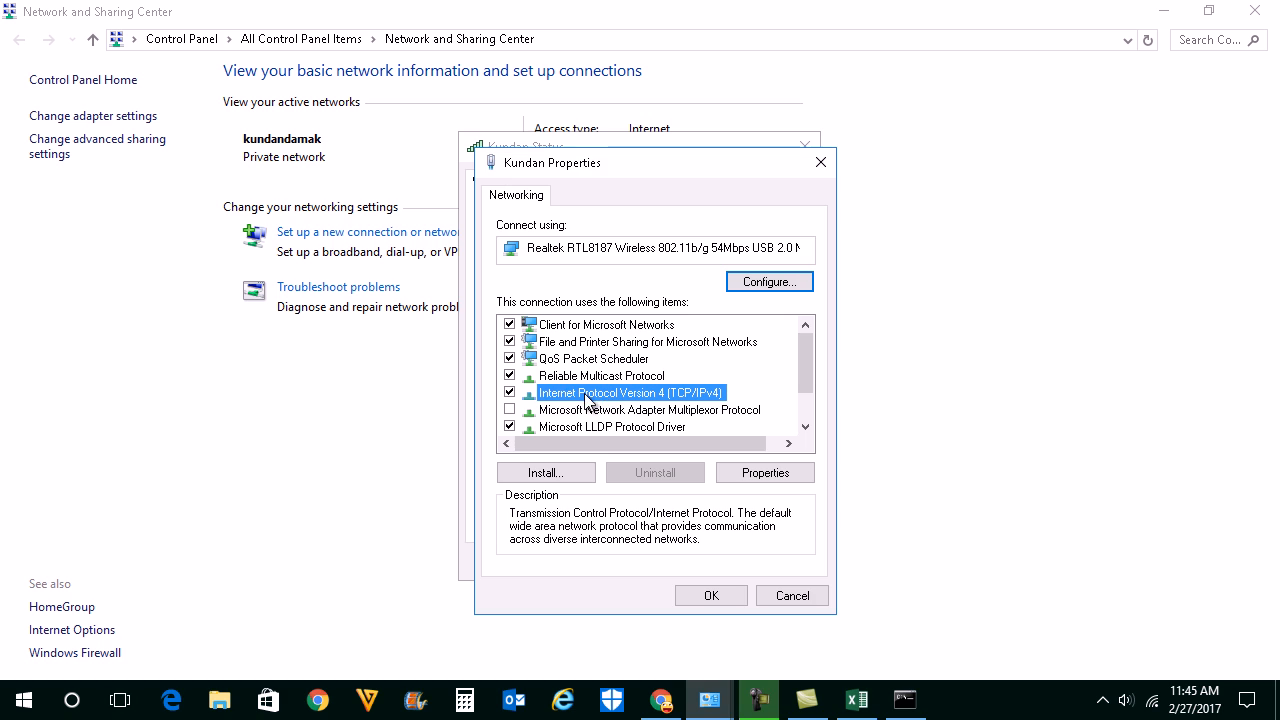
left_click(764, 472)
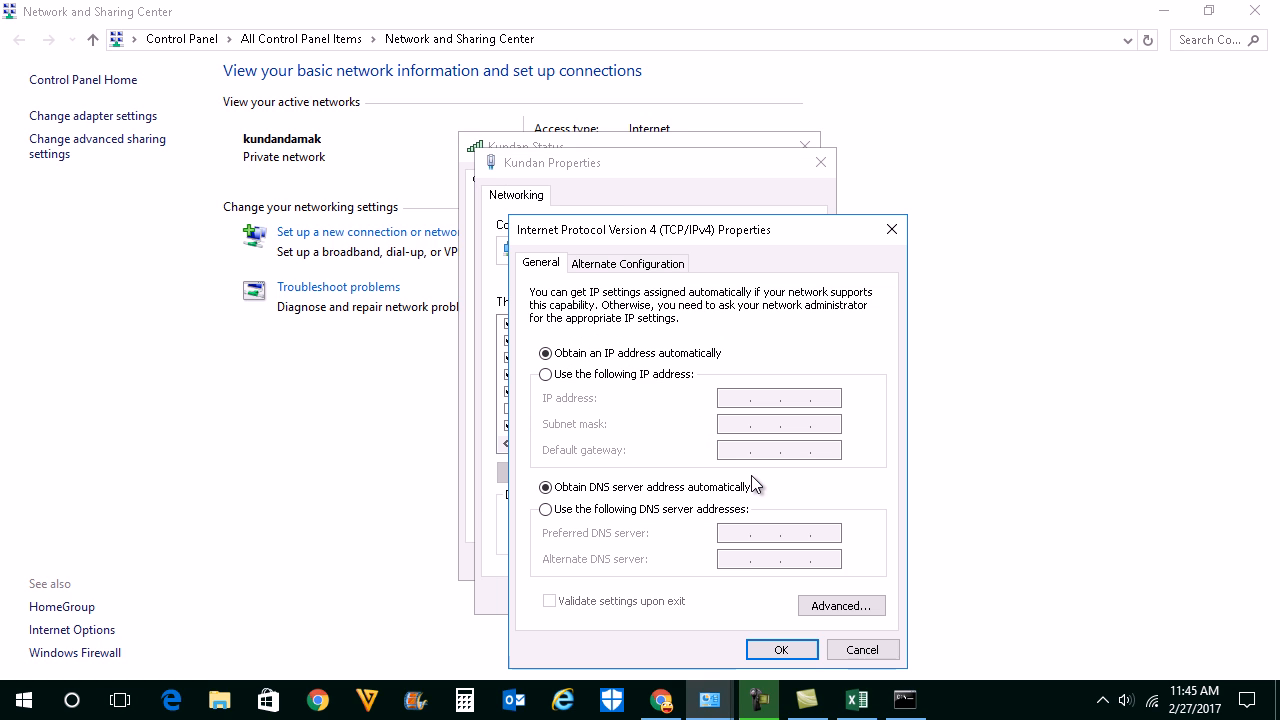
- Set IPv4 to obtain IP and DNS addresses automatically, then close all dialogs
left_click(545, 353)
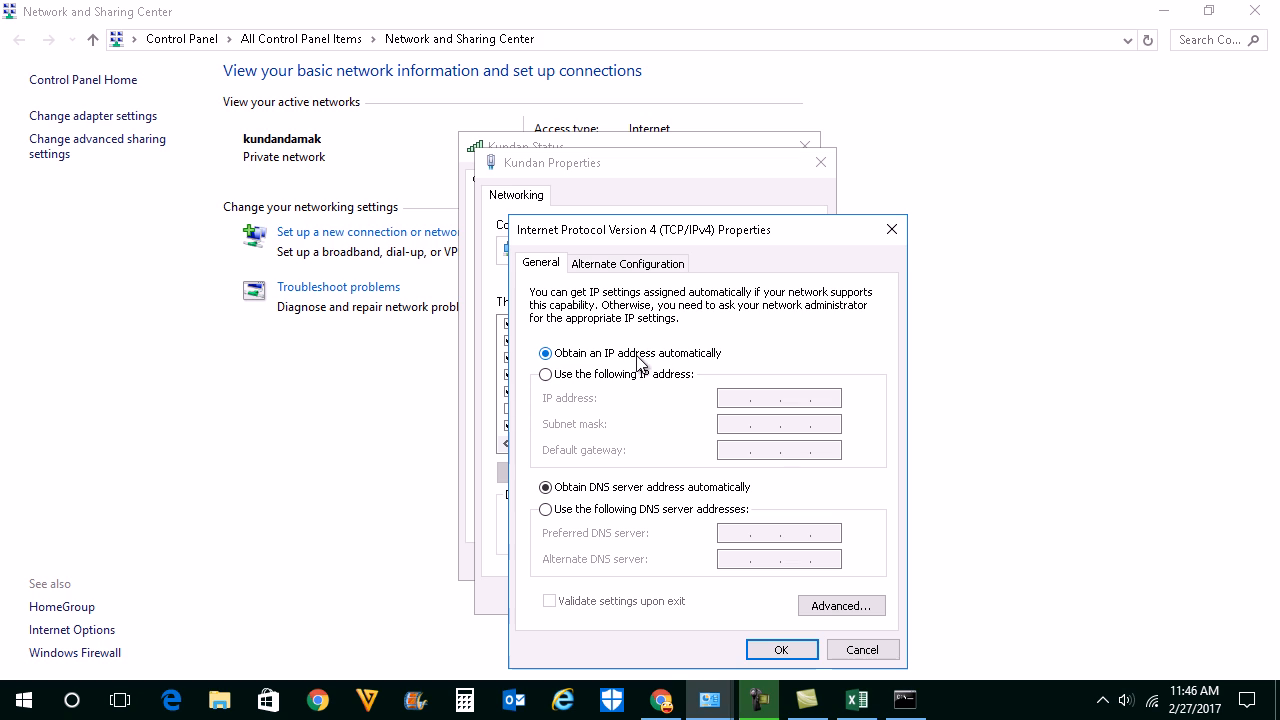
mouse_move(687, 406)
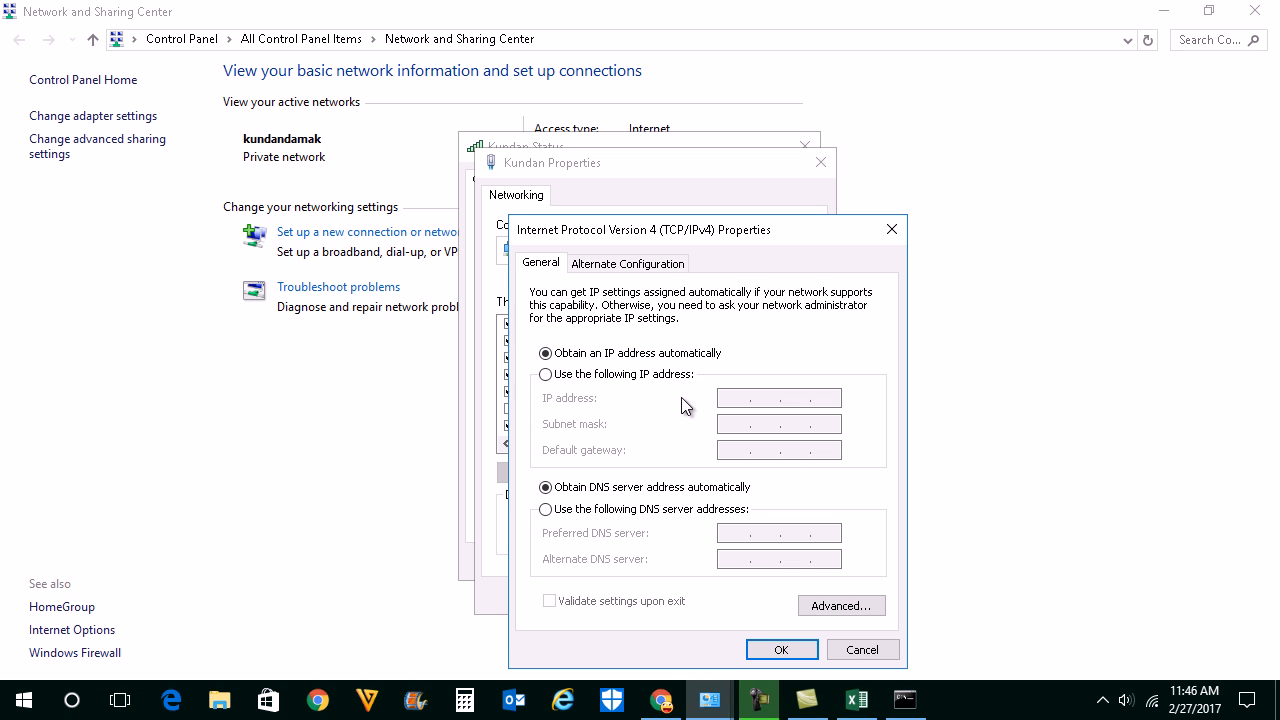
left_click(545, 487)
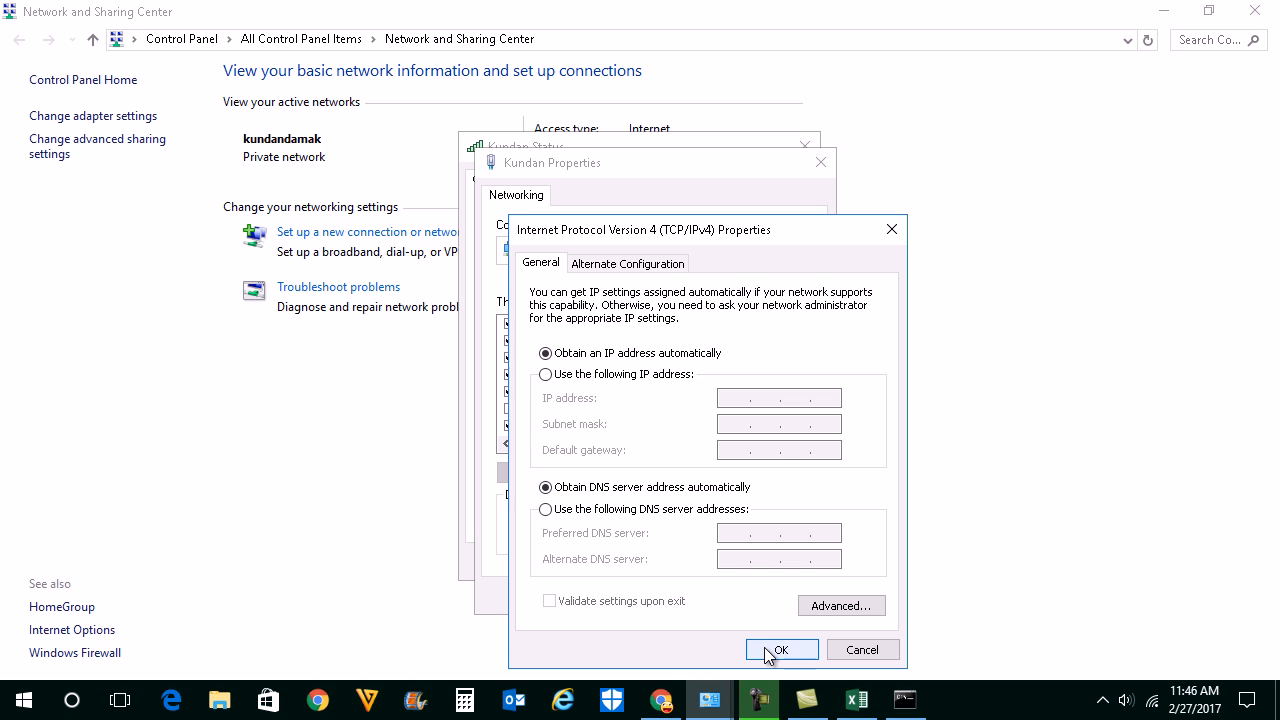
left_click(781, 649)
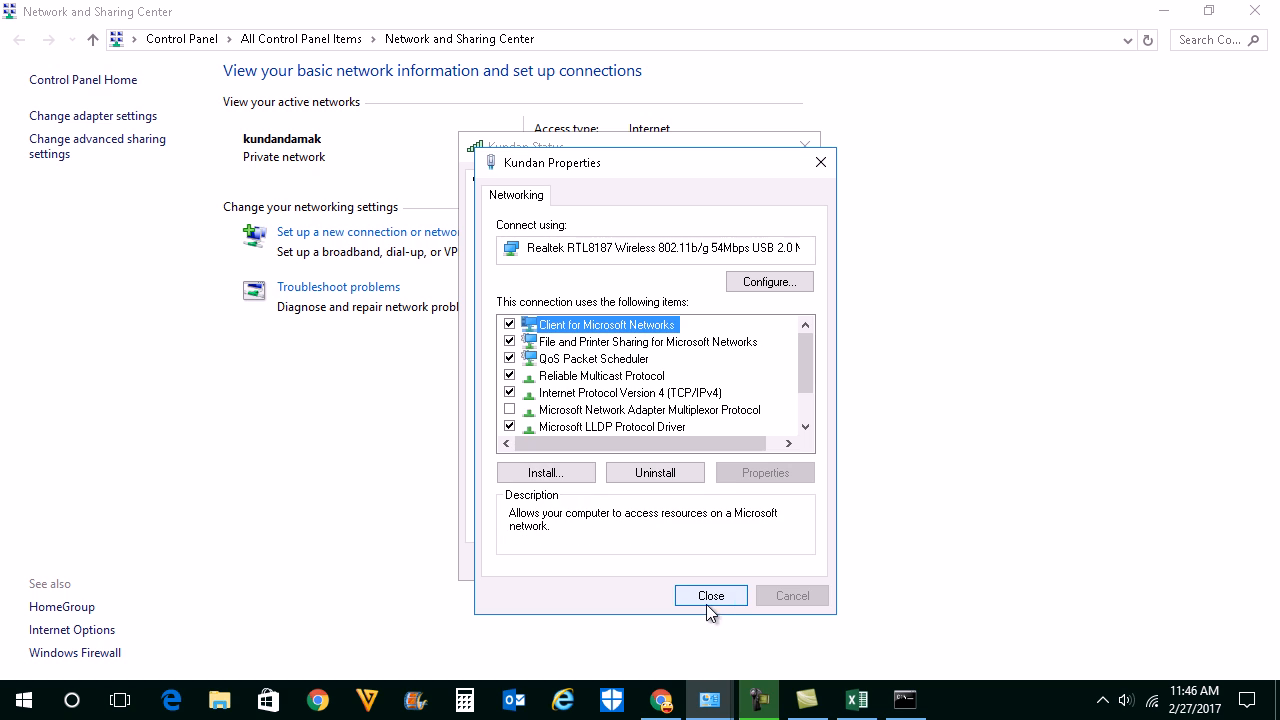
left_click(710, 595)
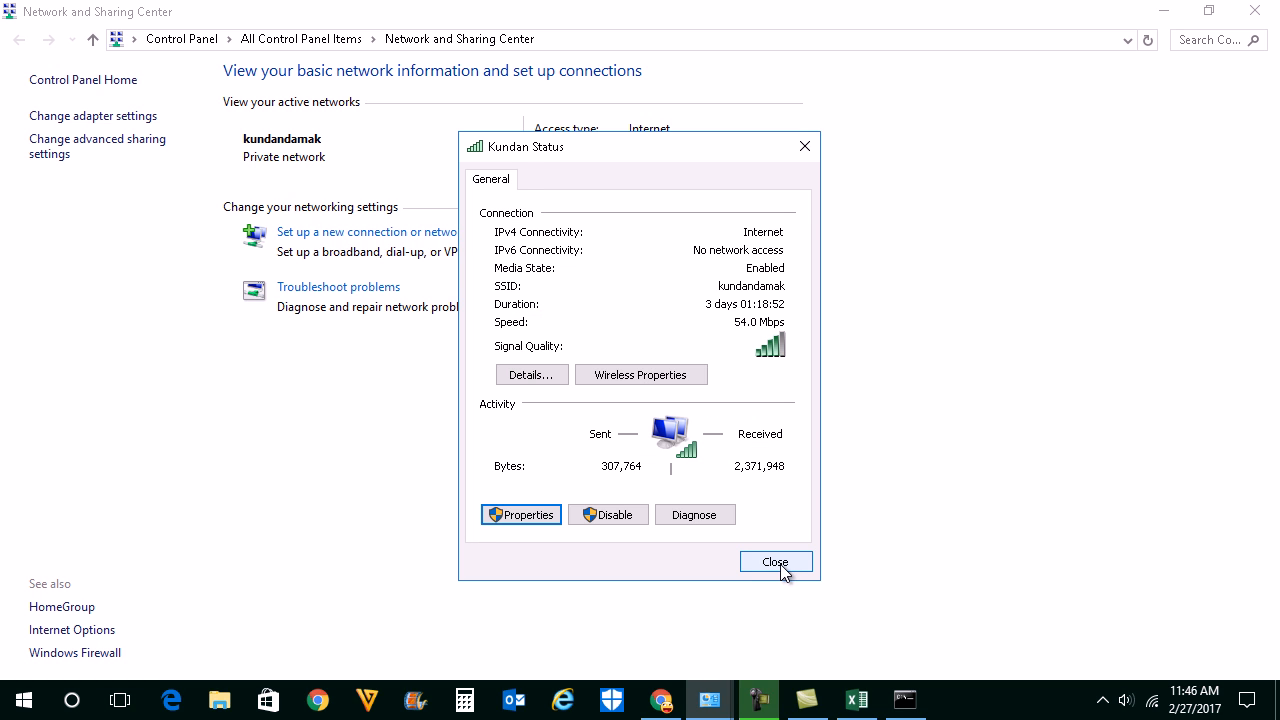
left_click(775, 561)
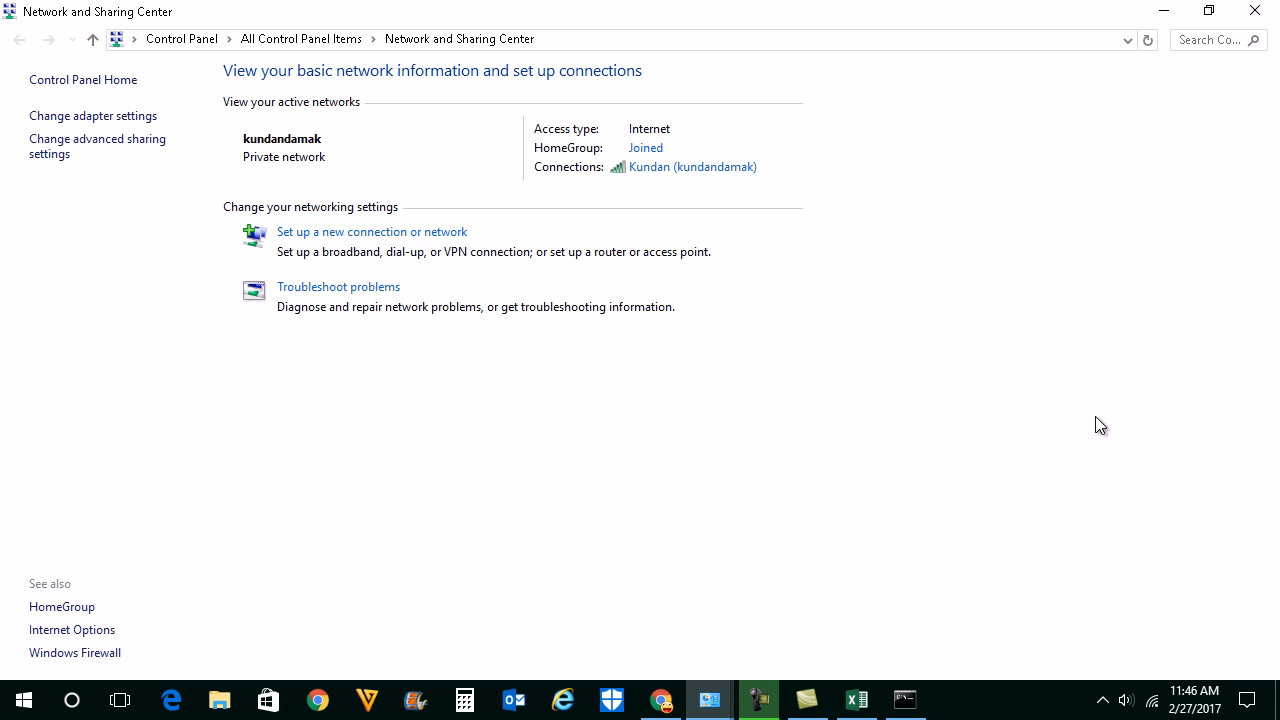
mouse_move(830, 118)
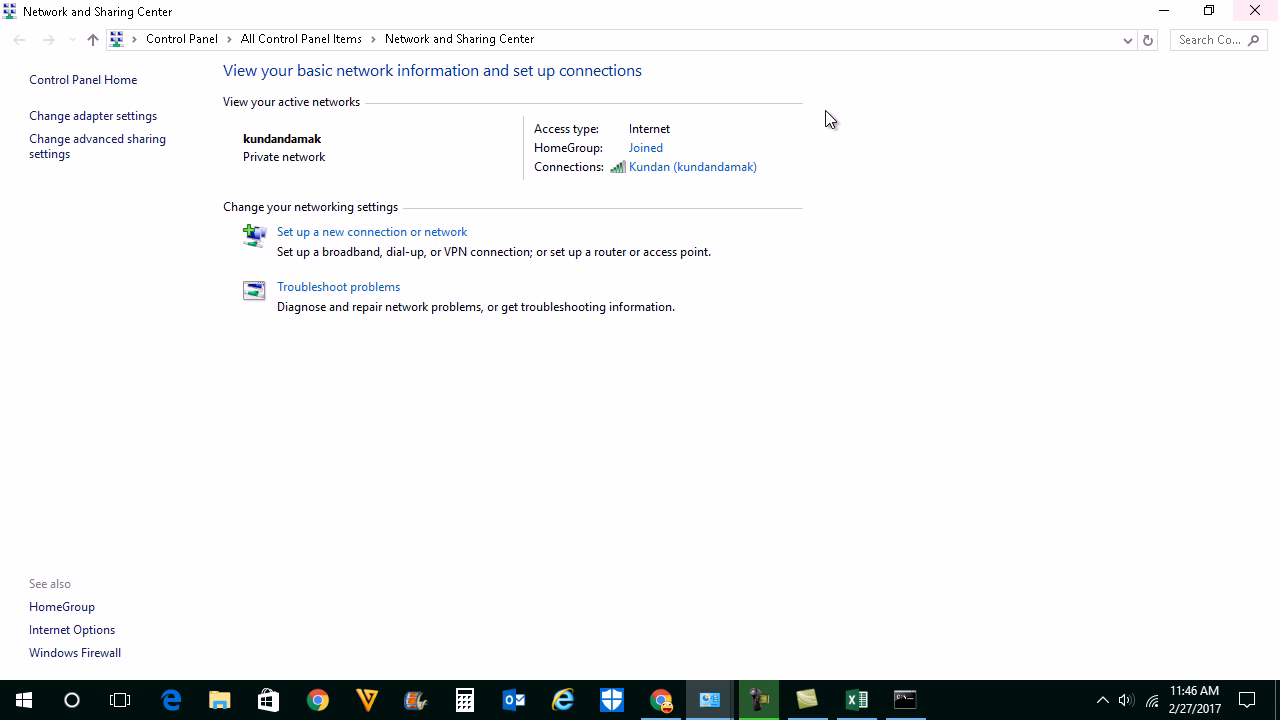
mouse_move(825, 128)
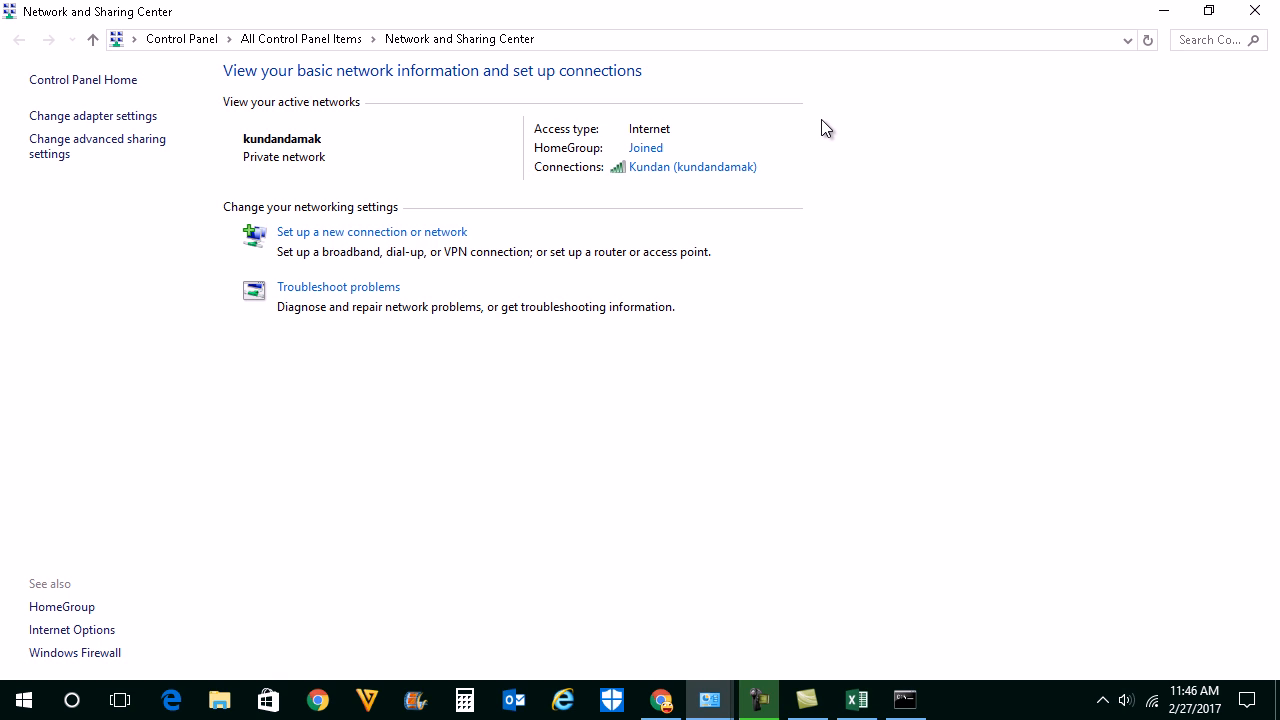
mouse_move(92, 115)
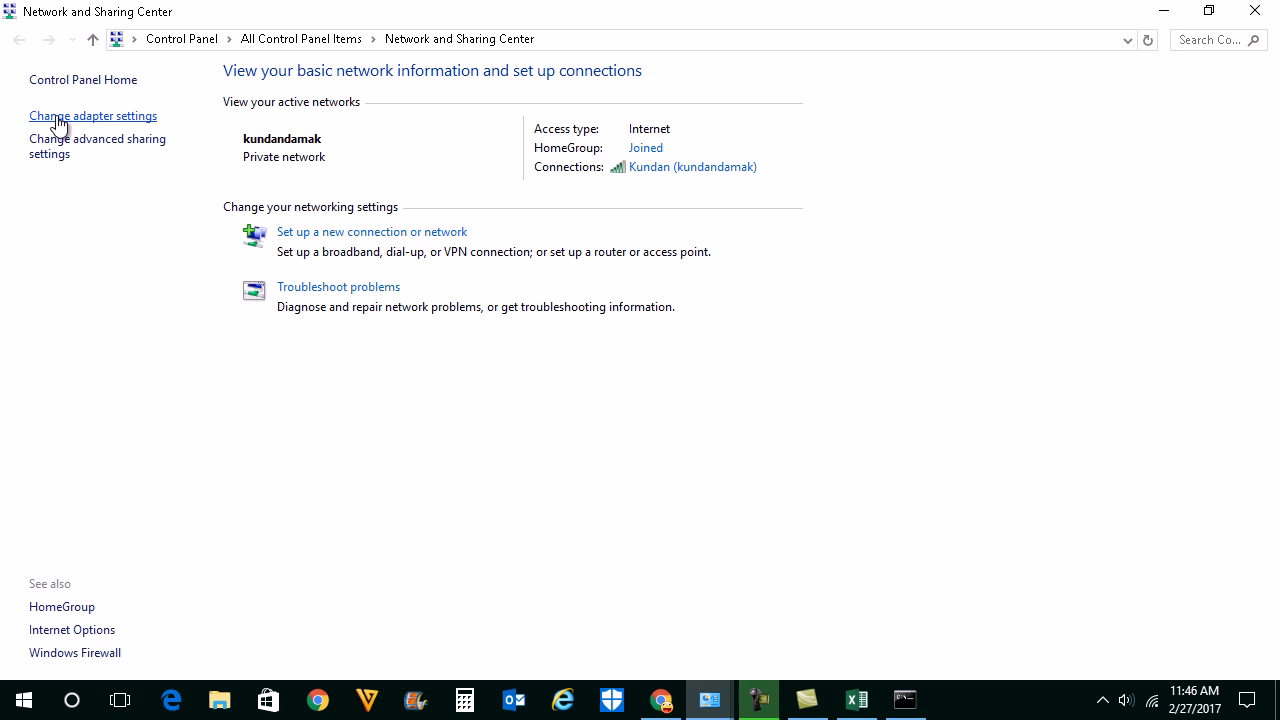
- Disable the Kundan Wi-Fi adapter in Network Connections, then enable it again
left_click(92, 115)
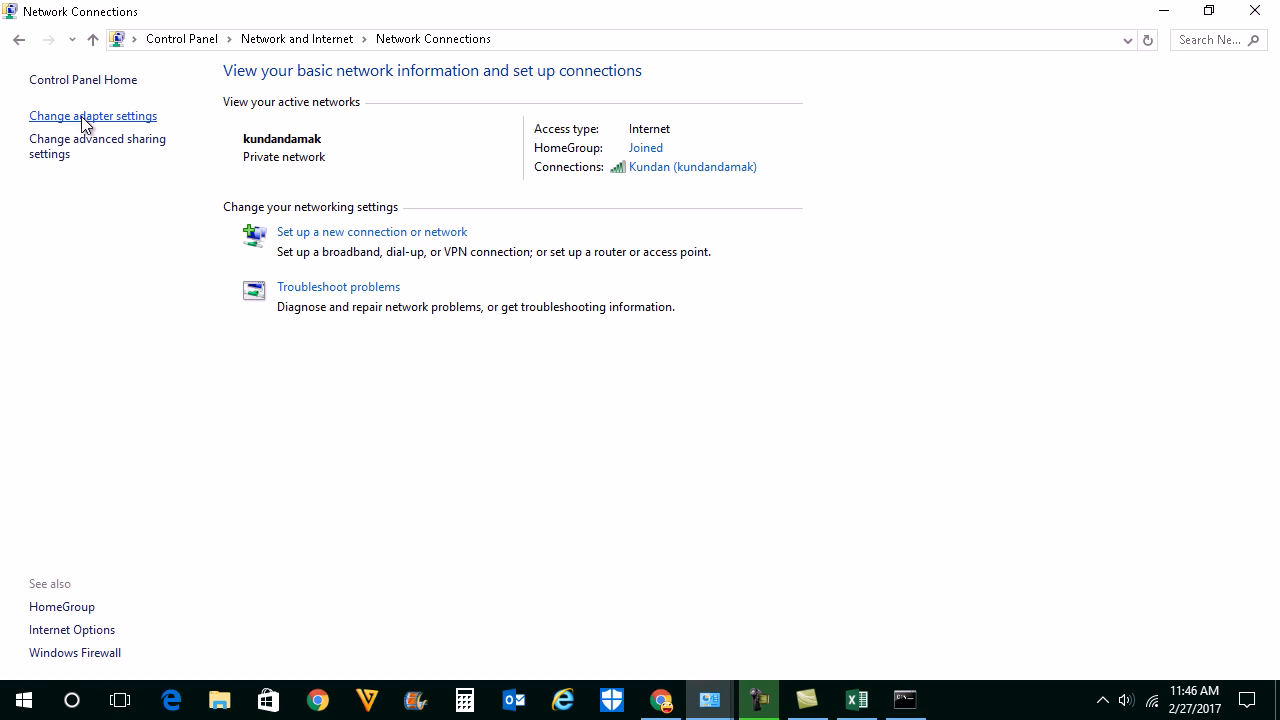
left_click(92, 115)
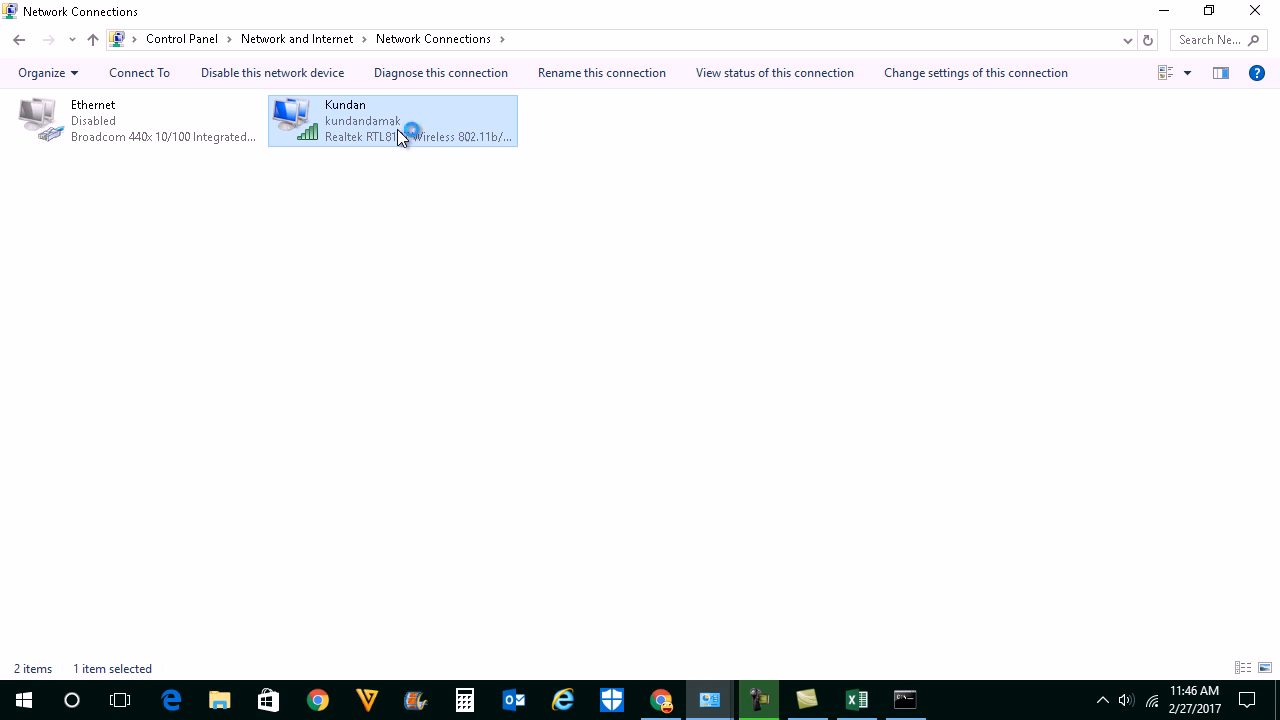
mouse_move(400, 137)
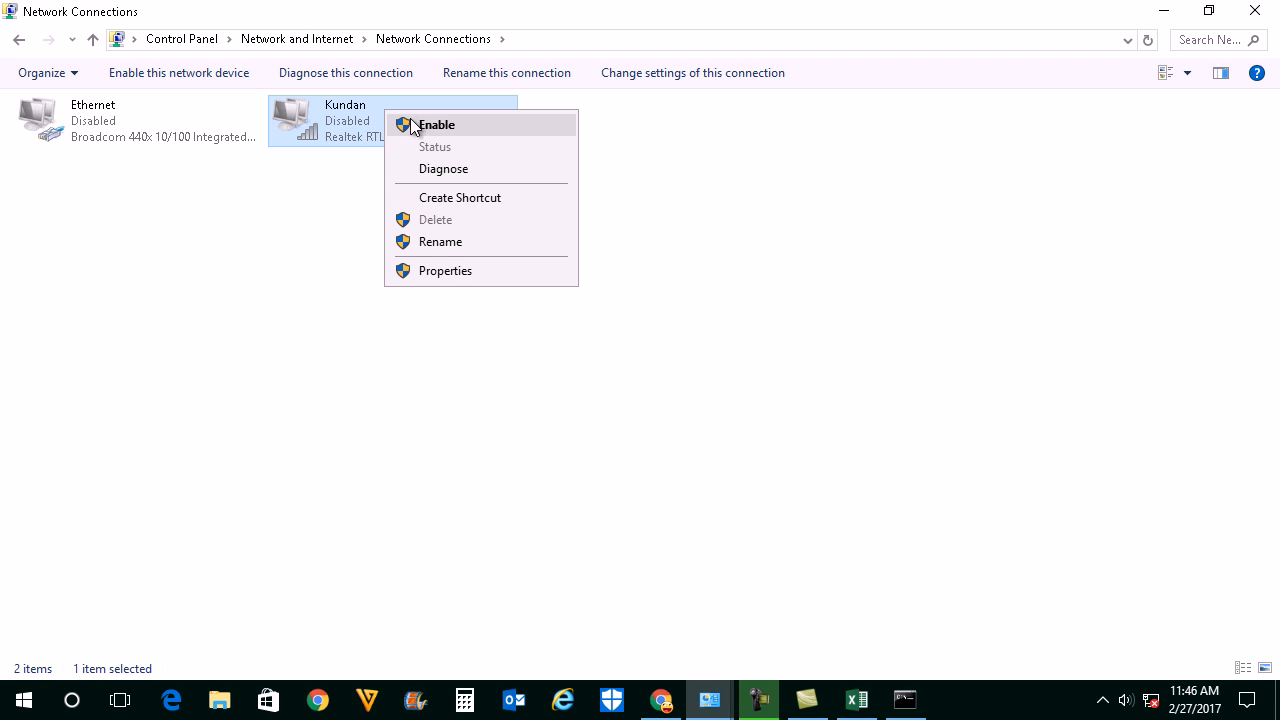
left_click(436, 124)
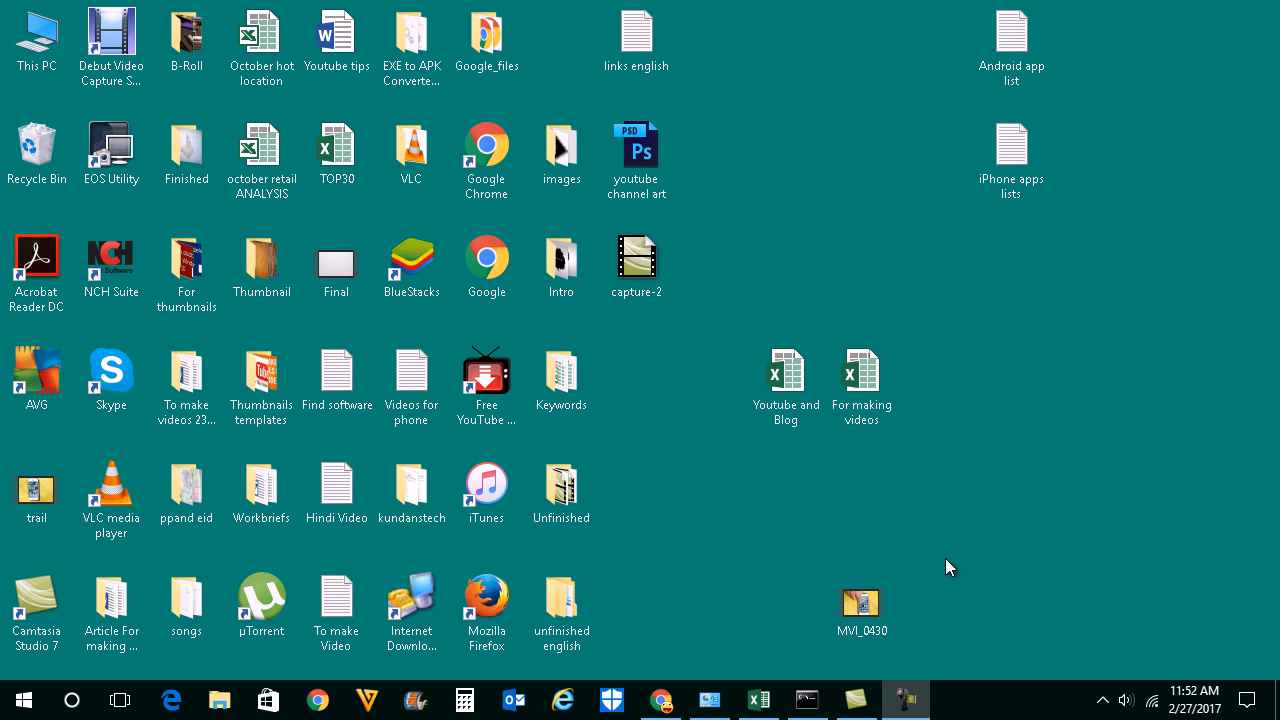
mouse_move(959, 567)
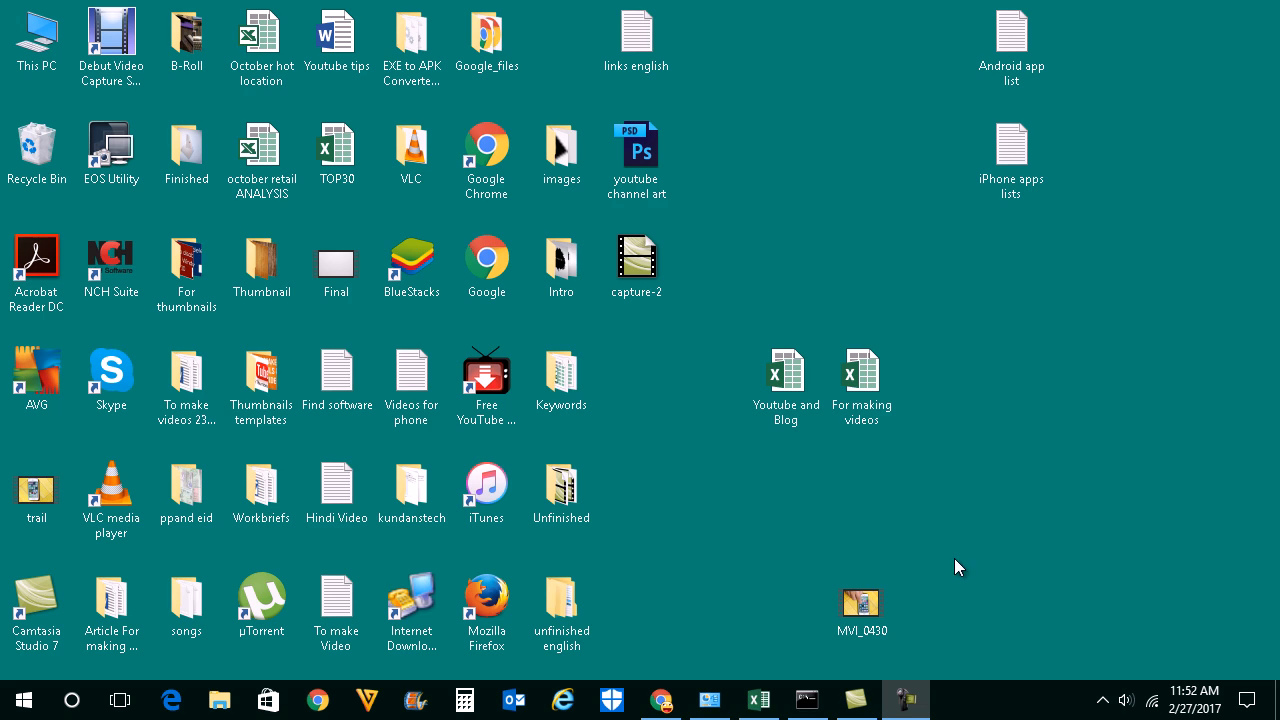
mouse_move(1152, 699)
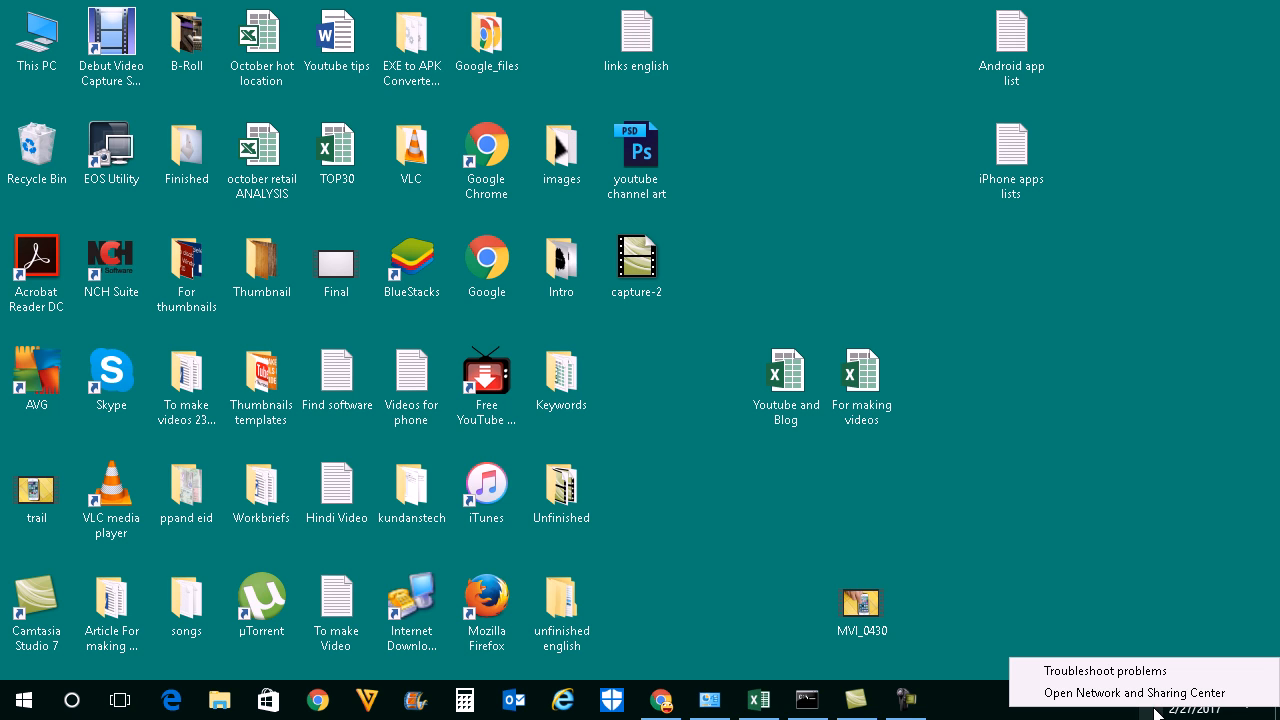
- Return to Network Connections through Network and Sharing Center
left_click(219, 699)
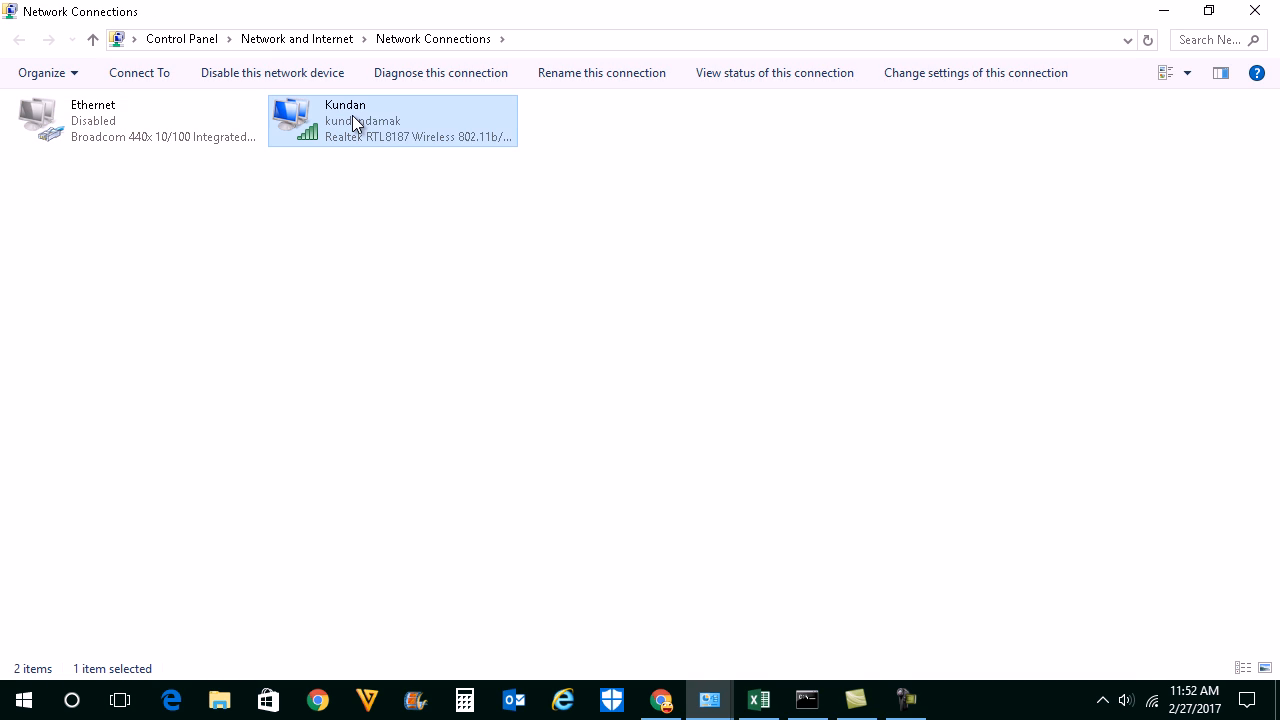
- Try adding a protocol to Kundan from C:\Windows\INF, blocked by group policy
right_click(355, 122)
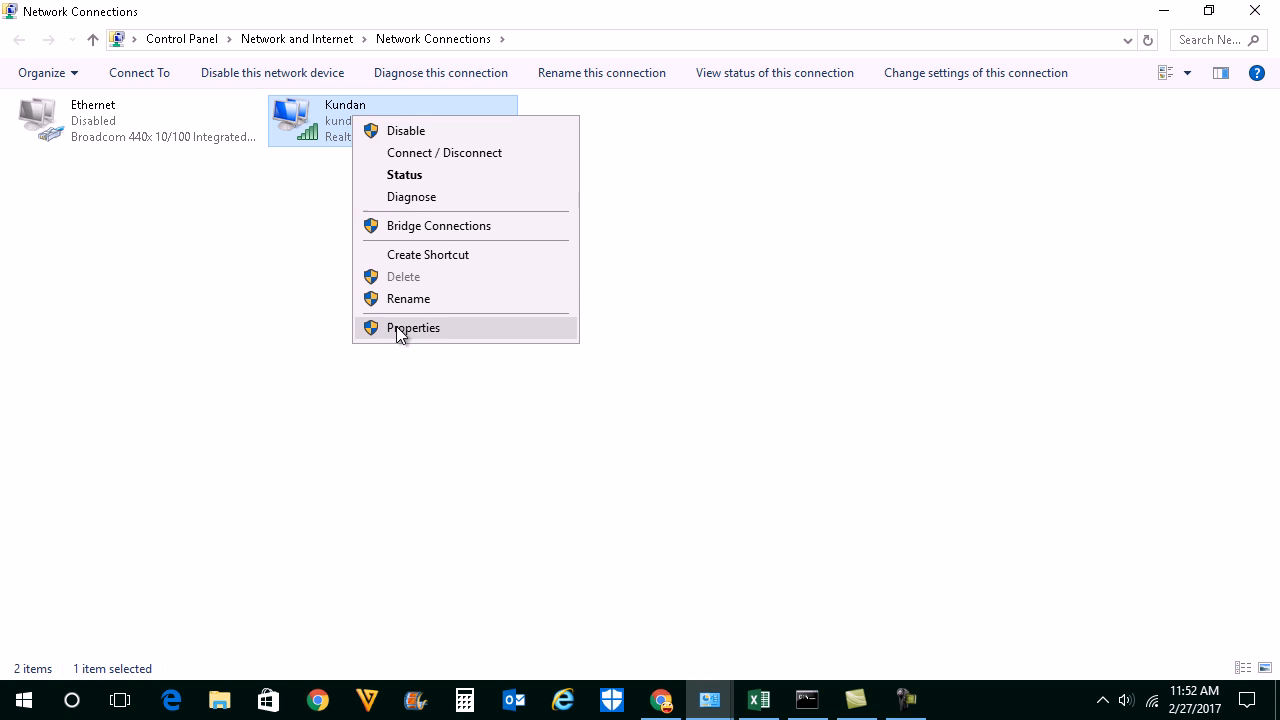
left_click(412, 327)
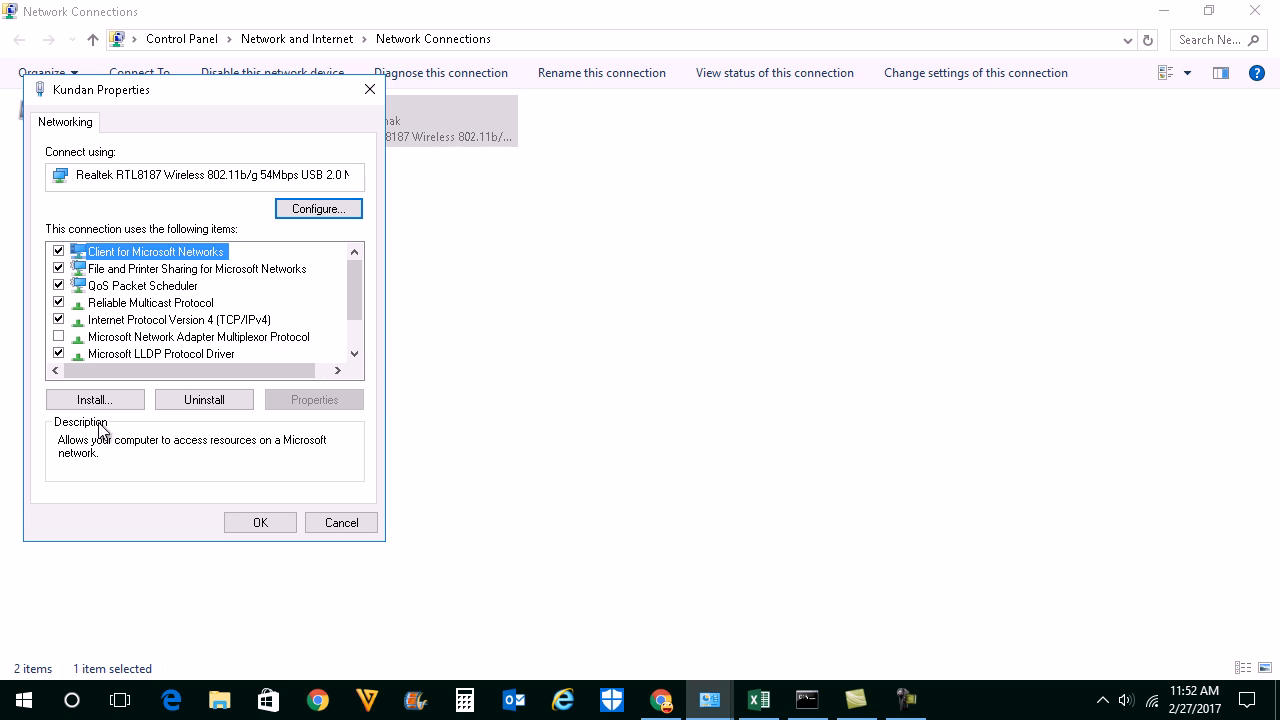
left_click(94, 399)
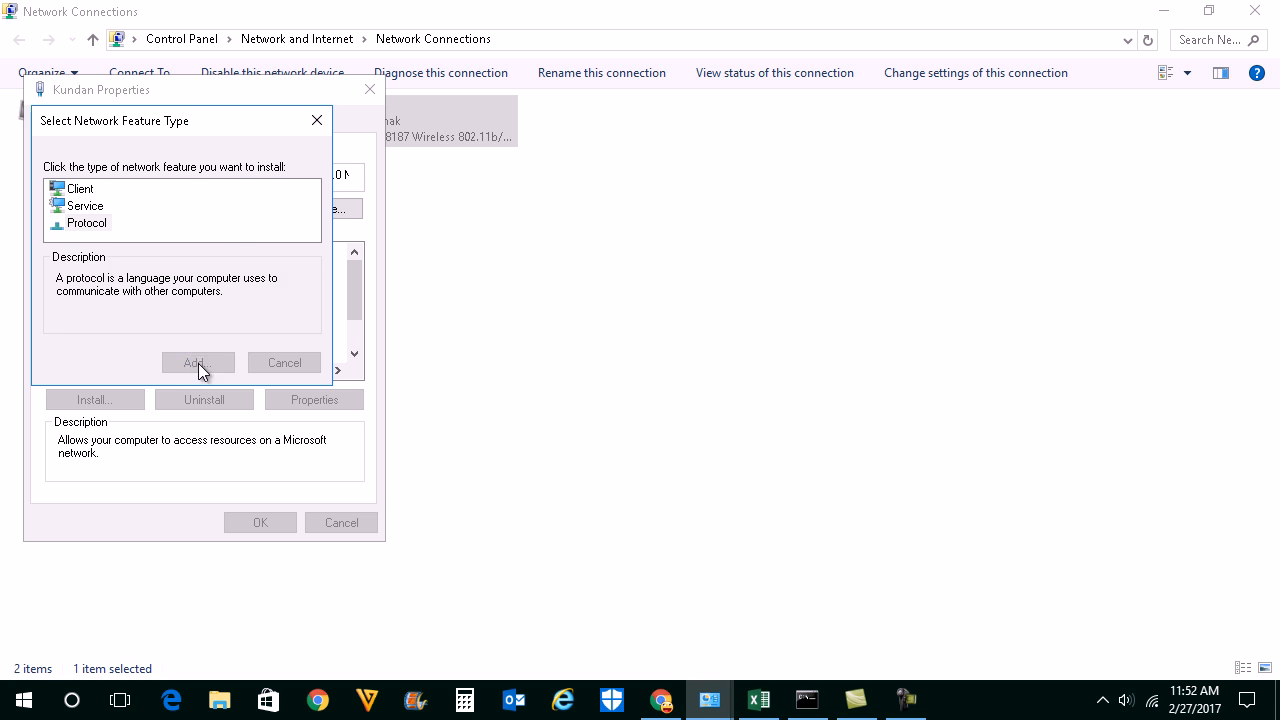
left_click(198, 362)
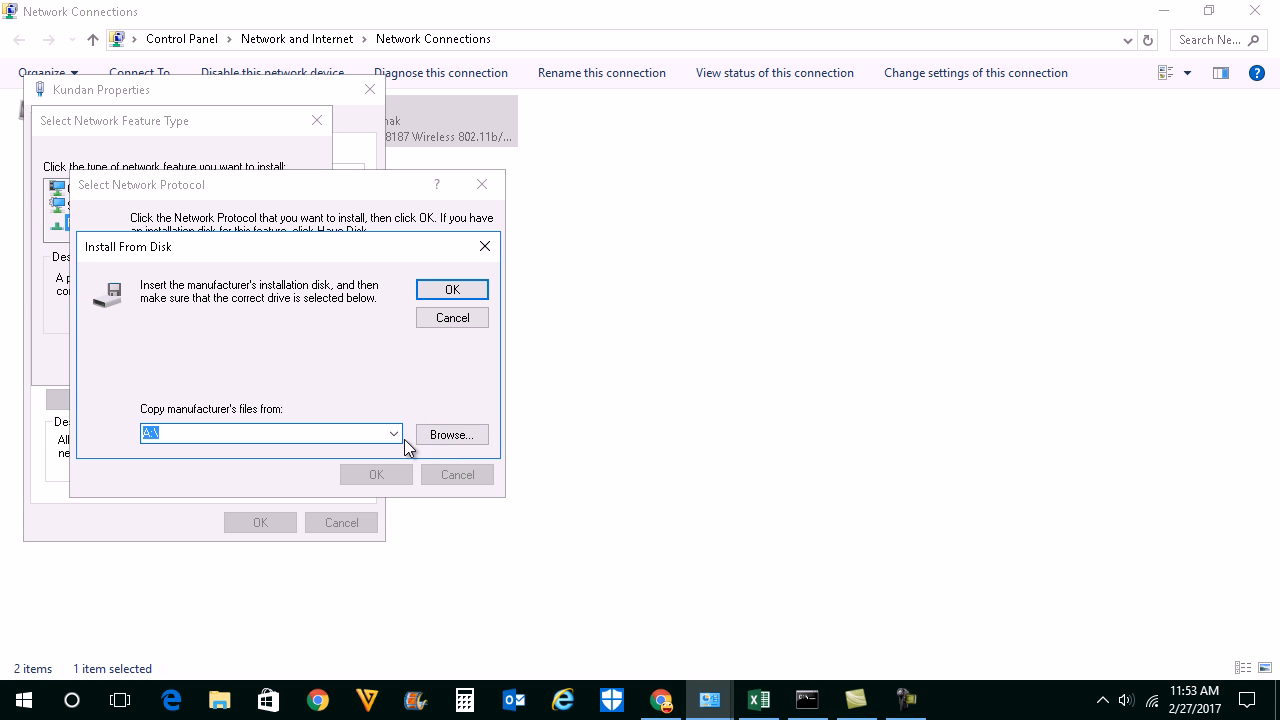
type("C:\\Windows\\INF")
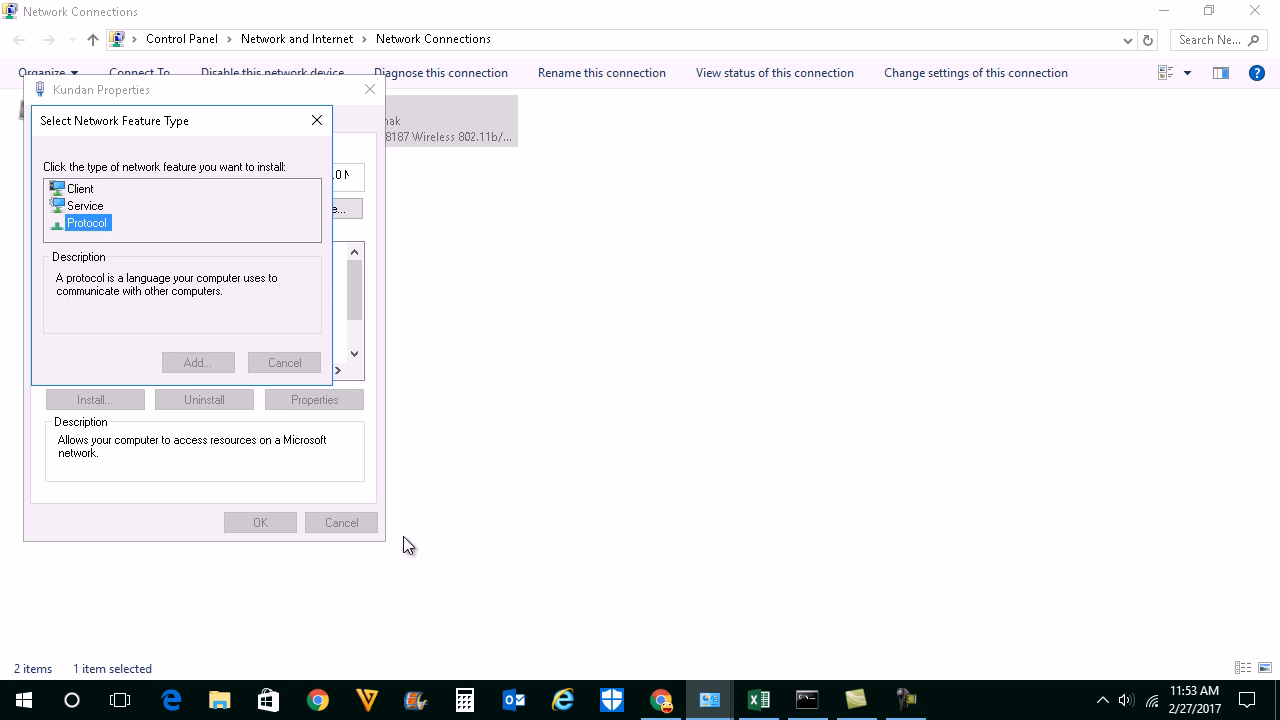
left_click(198, 362)
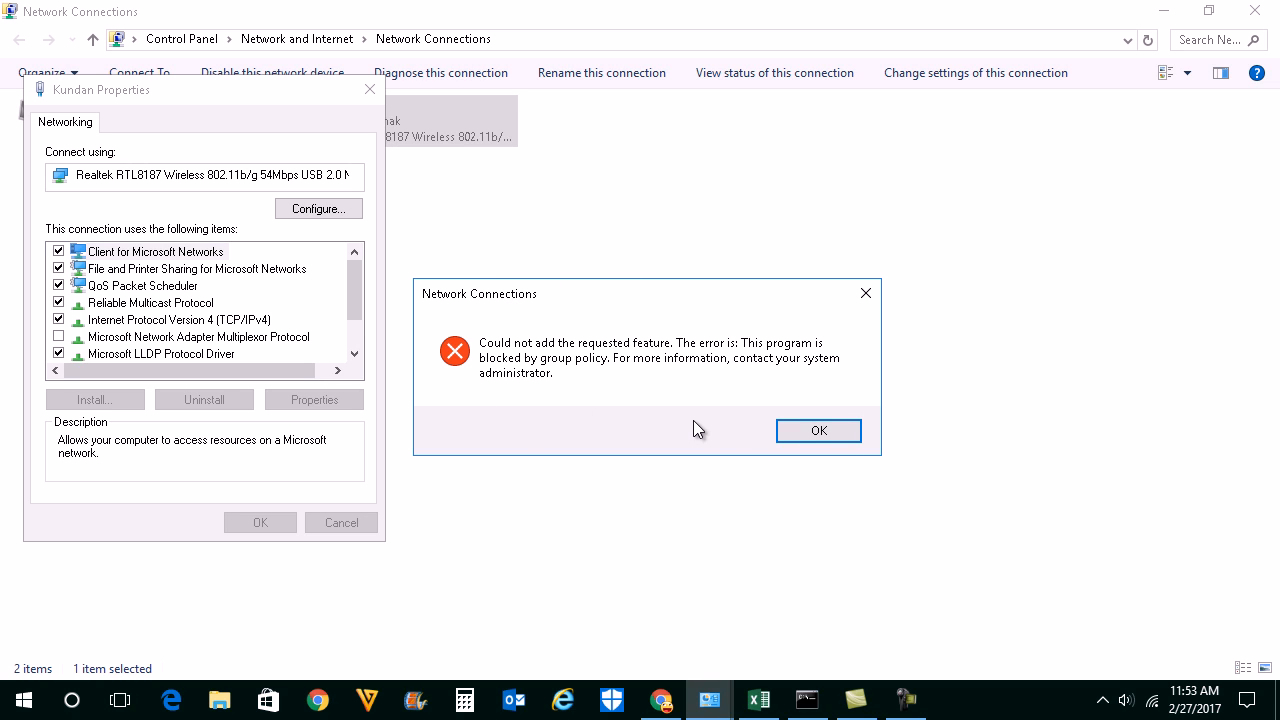
mouse_move(625, 373)
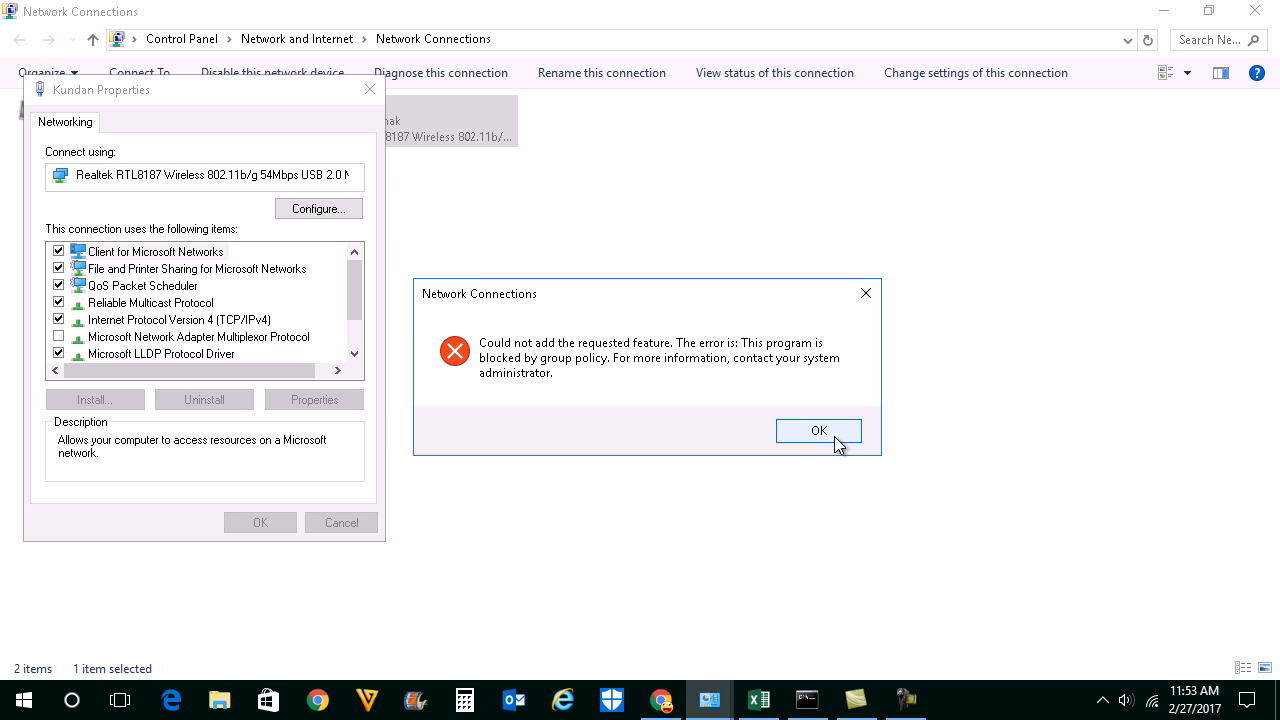
- Dismiss the policy error and uninstall Reliable Multicast Protocol from Kundan's items list
left_click(818, 430)
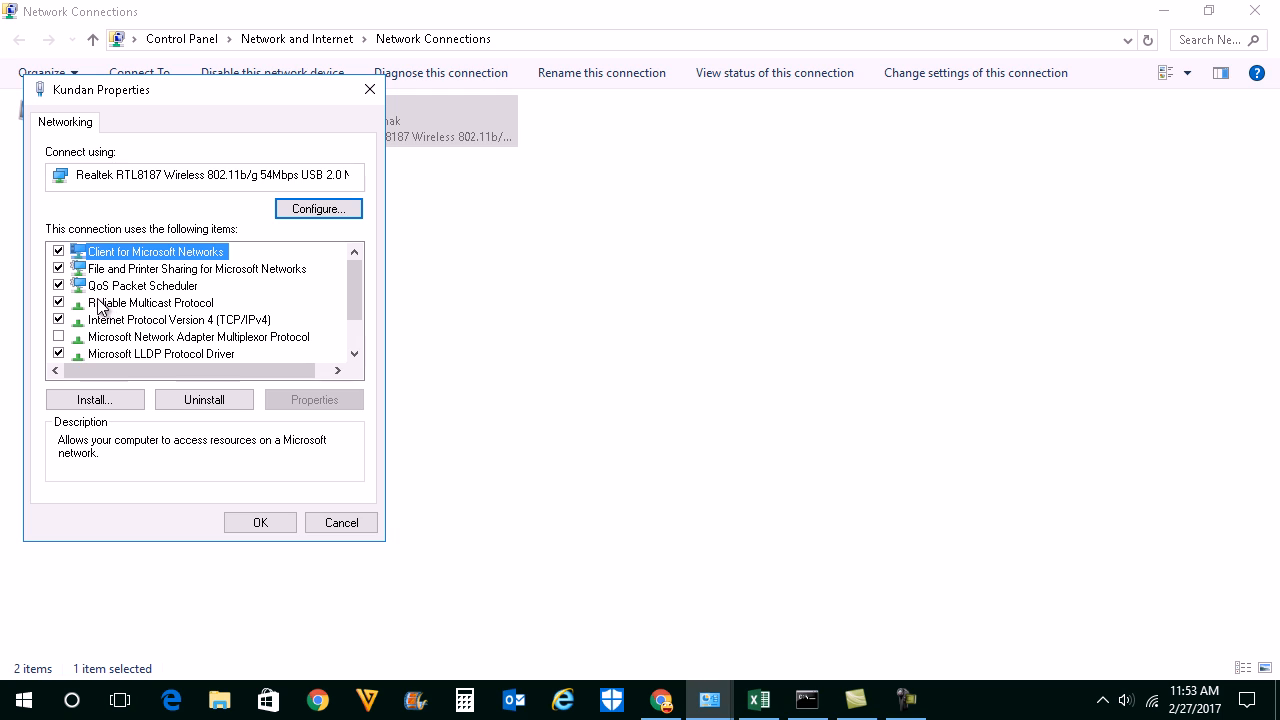
left_click(151, 302)
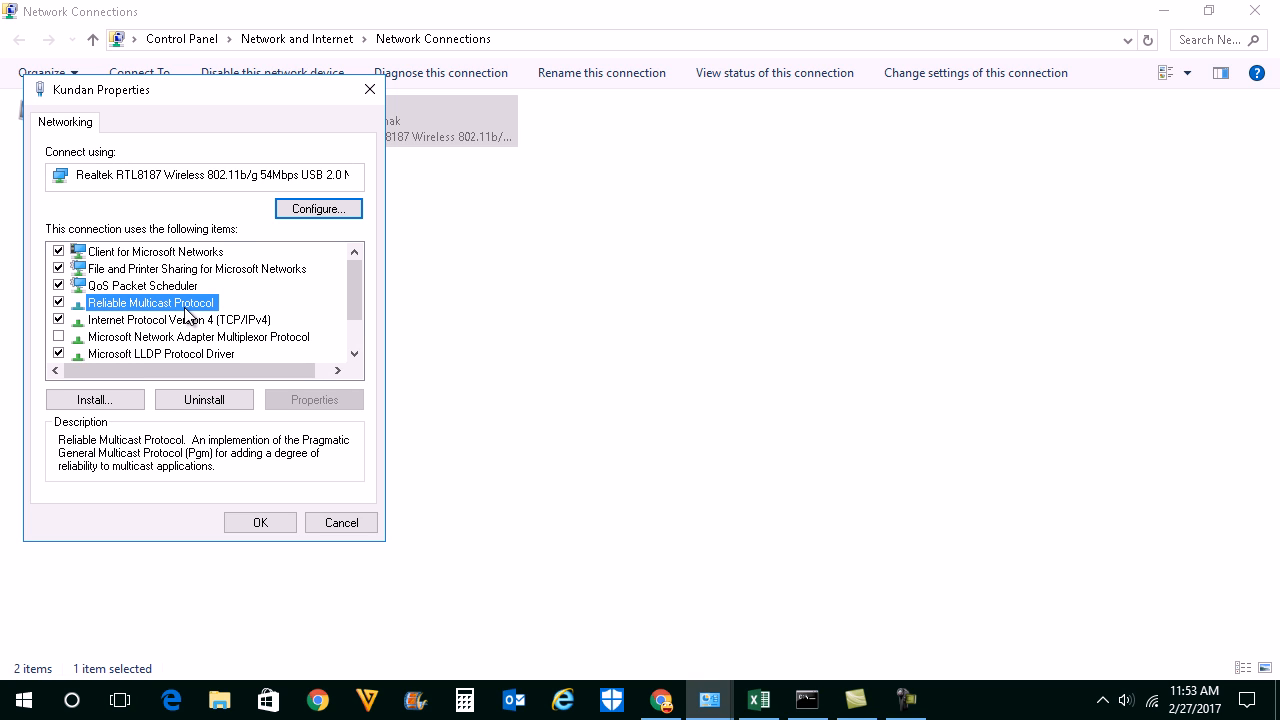
mouse_move(120, 313)
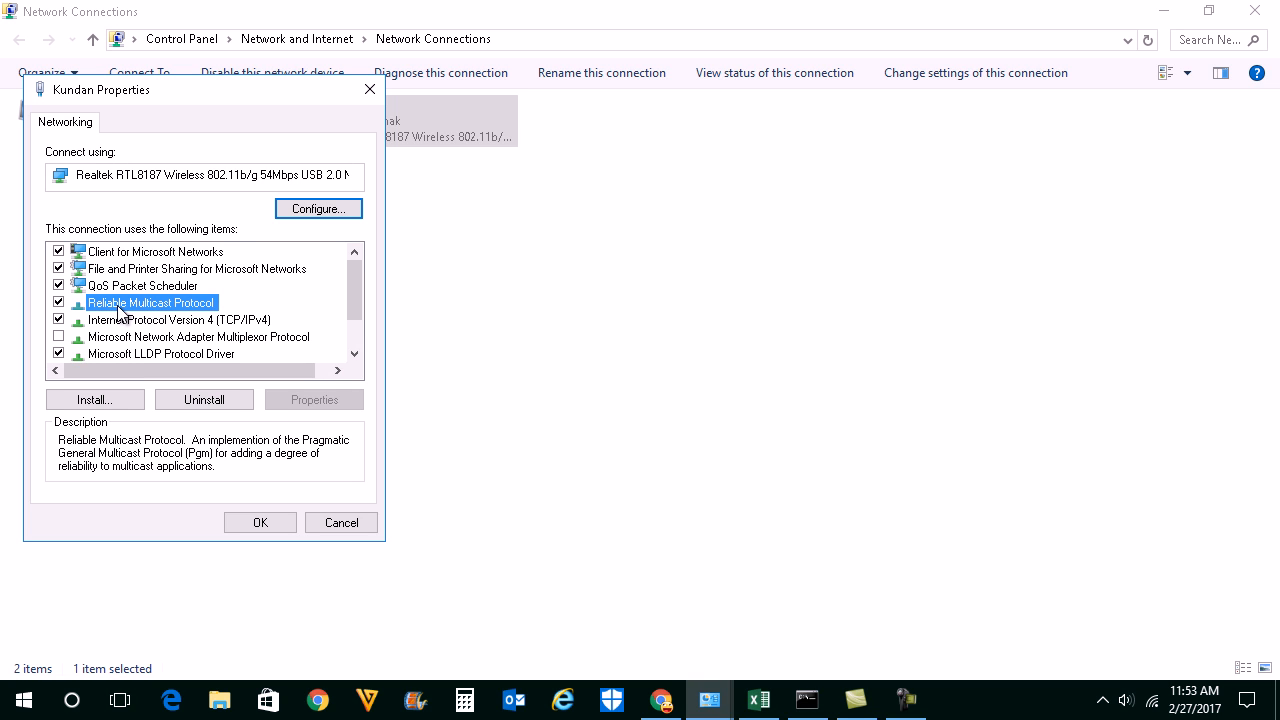
left_click(203, 399)
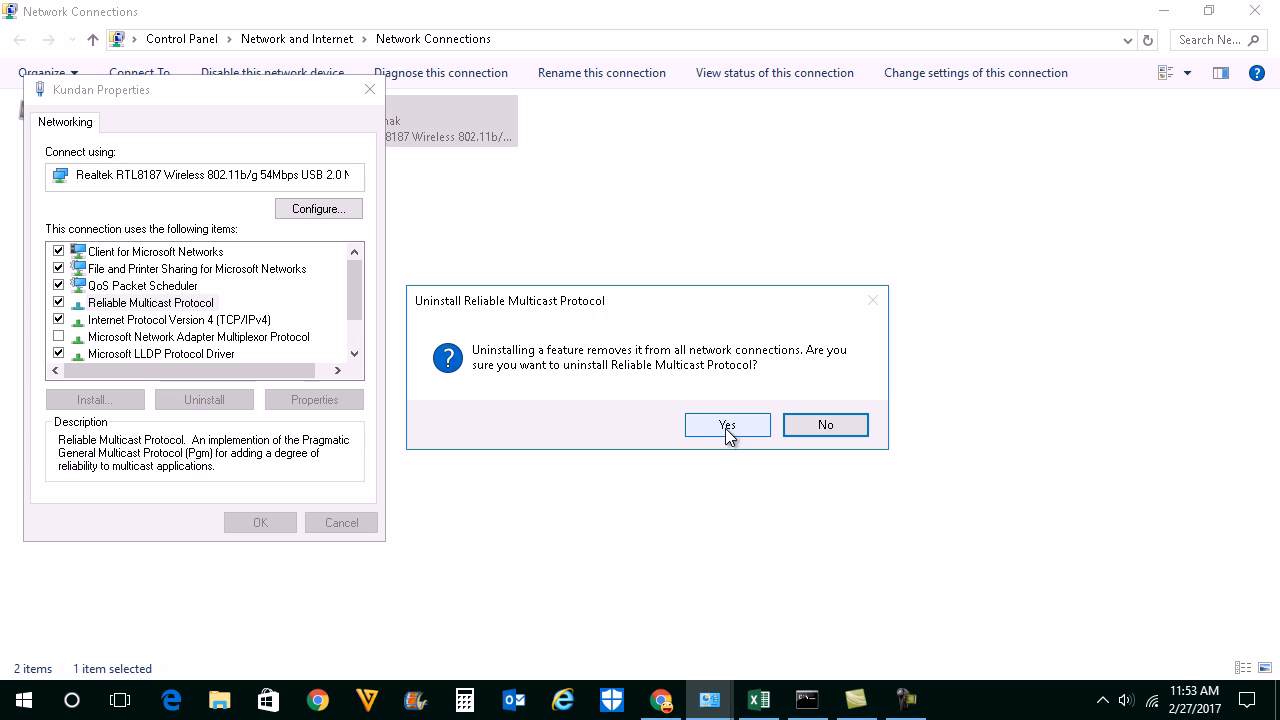
left_click(727, 424)
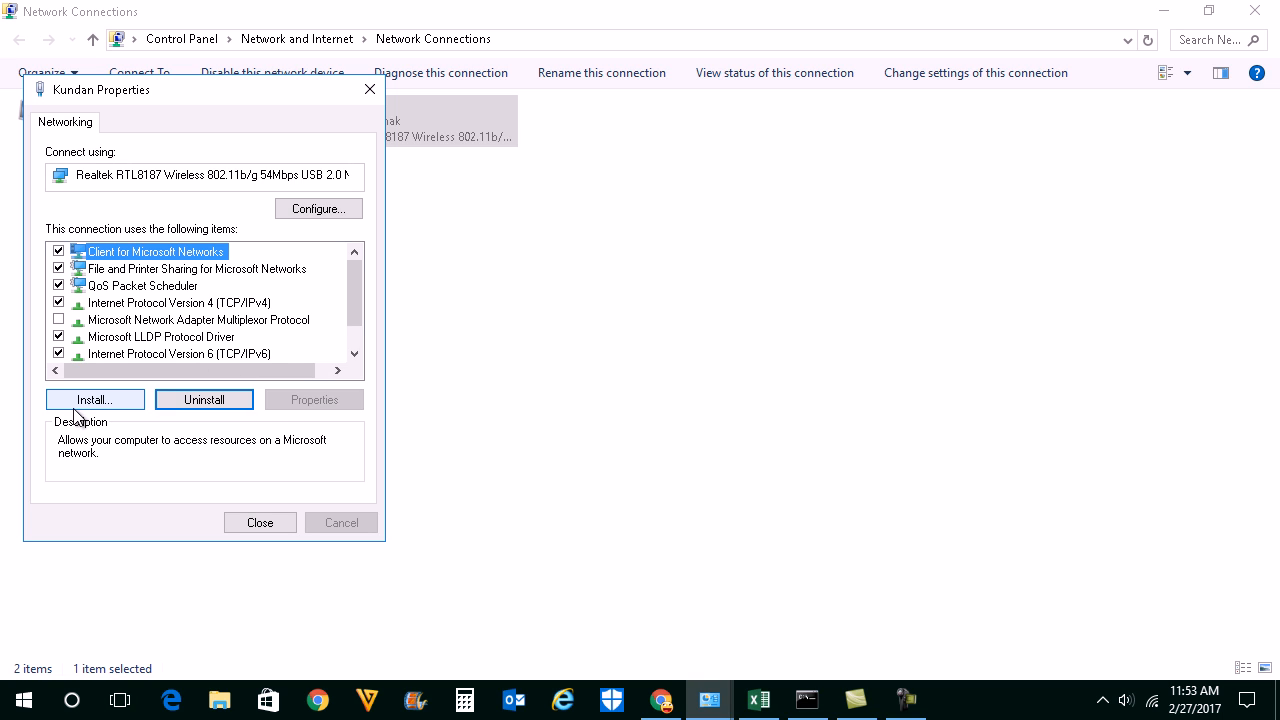
- Install Reliable Multicast Protocol on Kundan again and close Kundan Properties
left_click(94, 399)
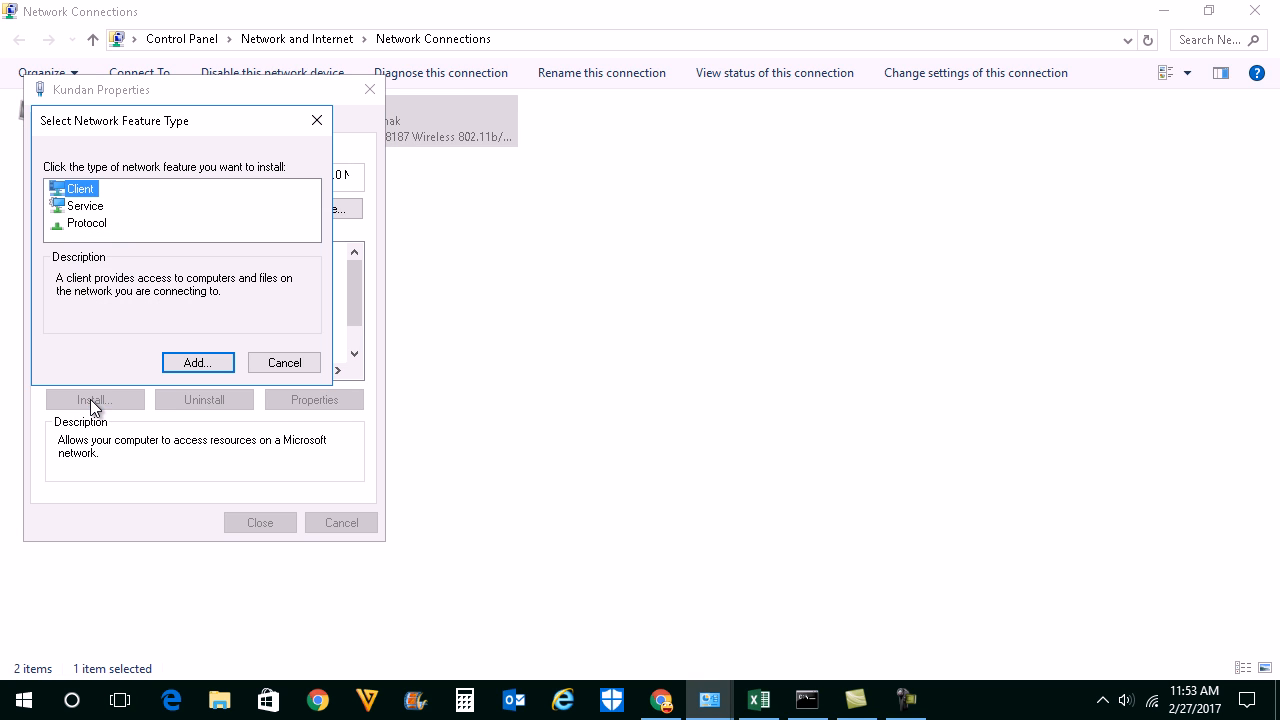
left_click(86, 223)
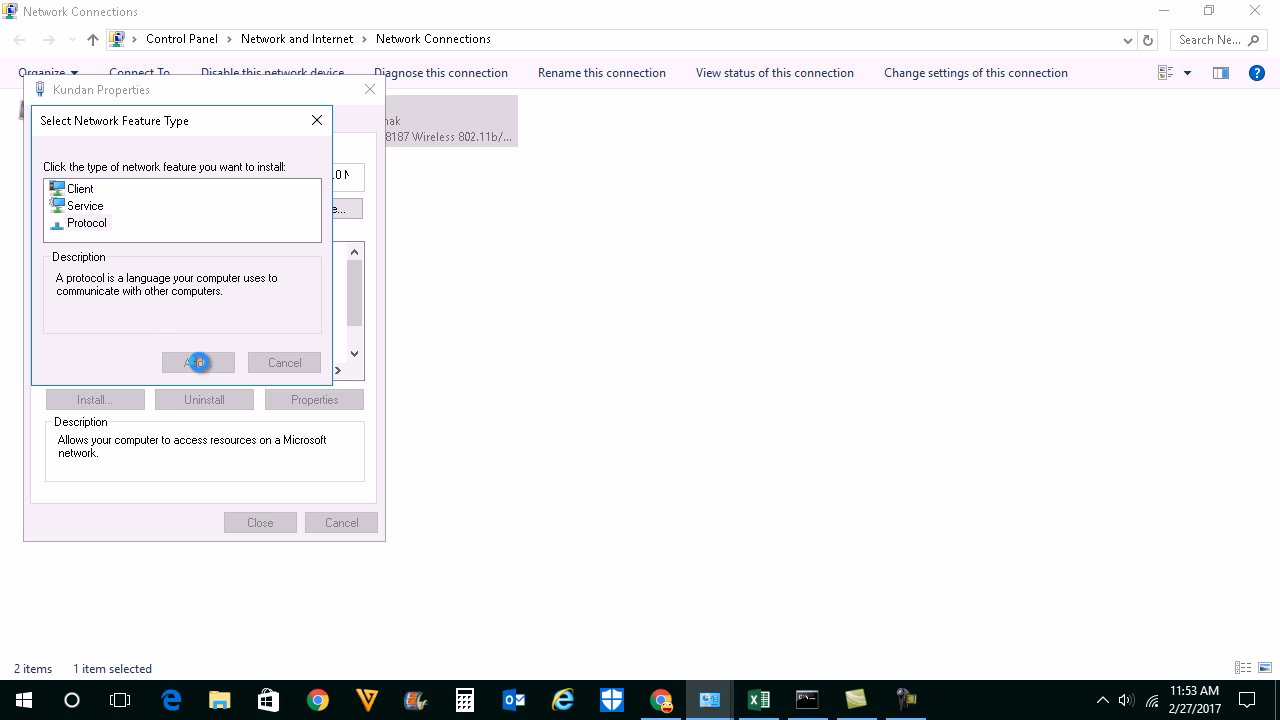
left_click(198, 362)
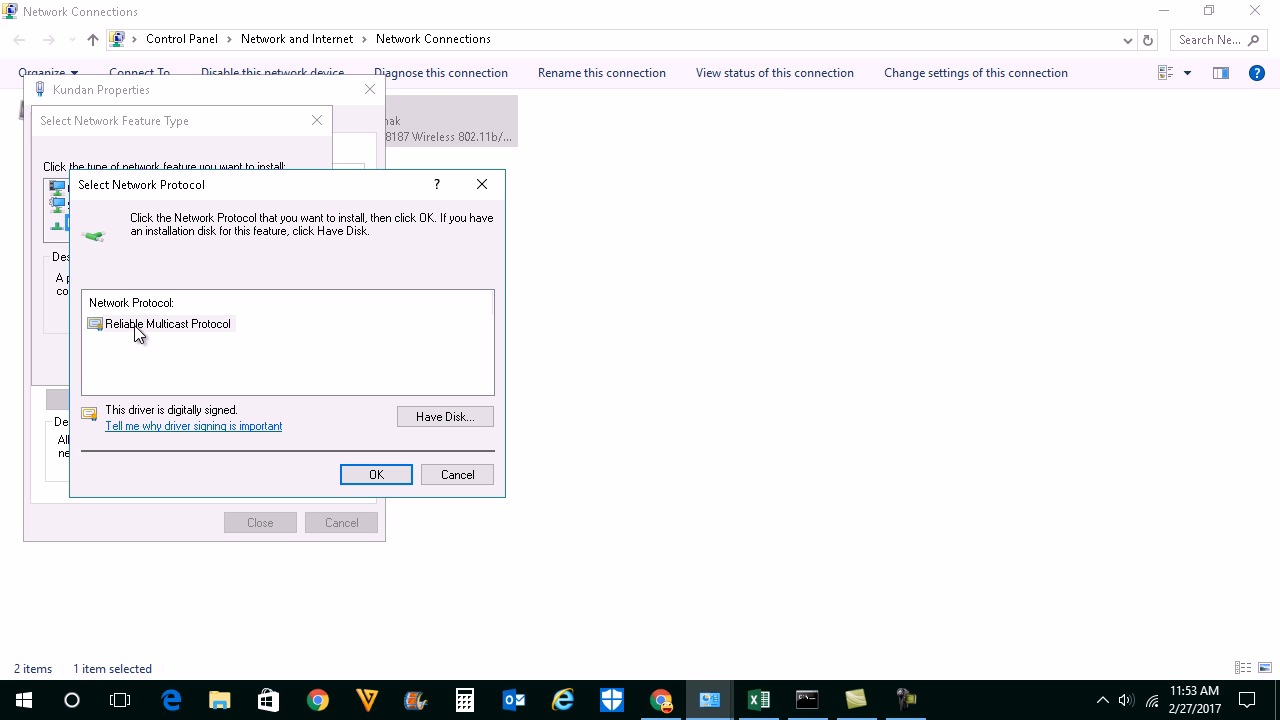
left_click(167, 323)
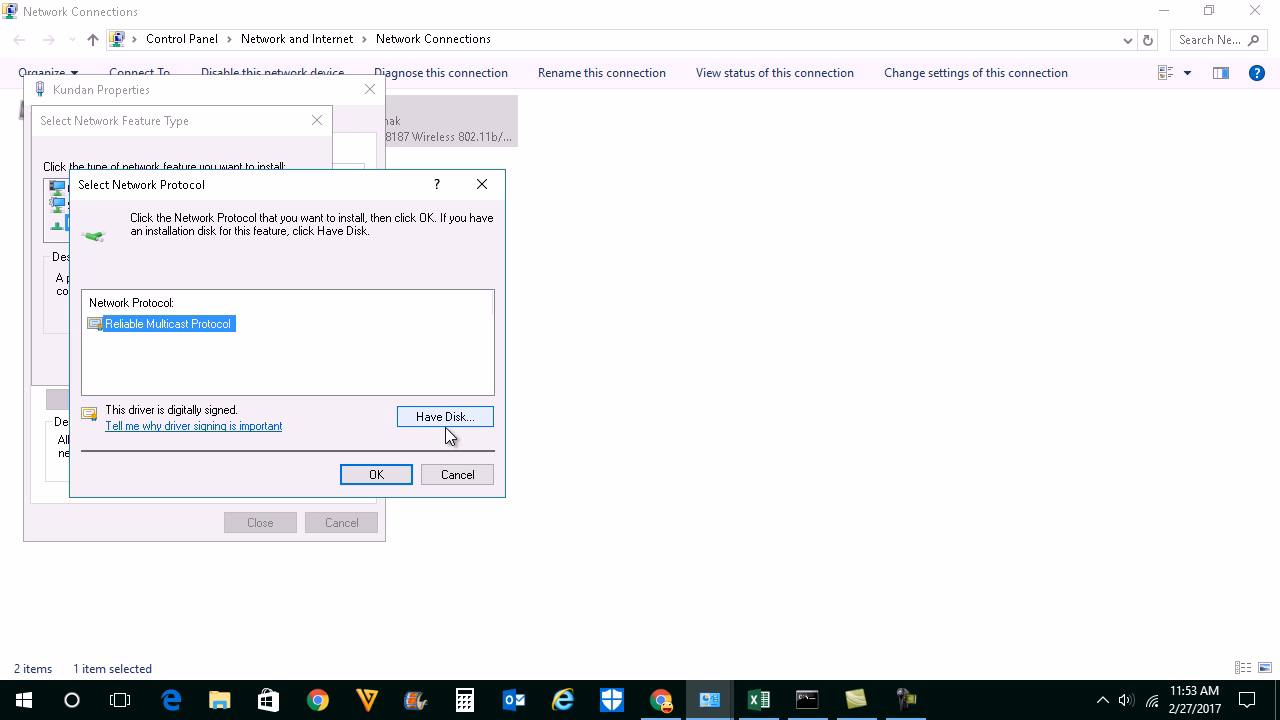
left_click(456, 474)
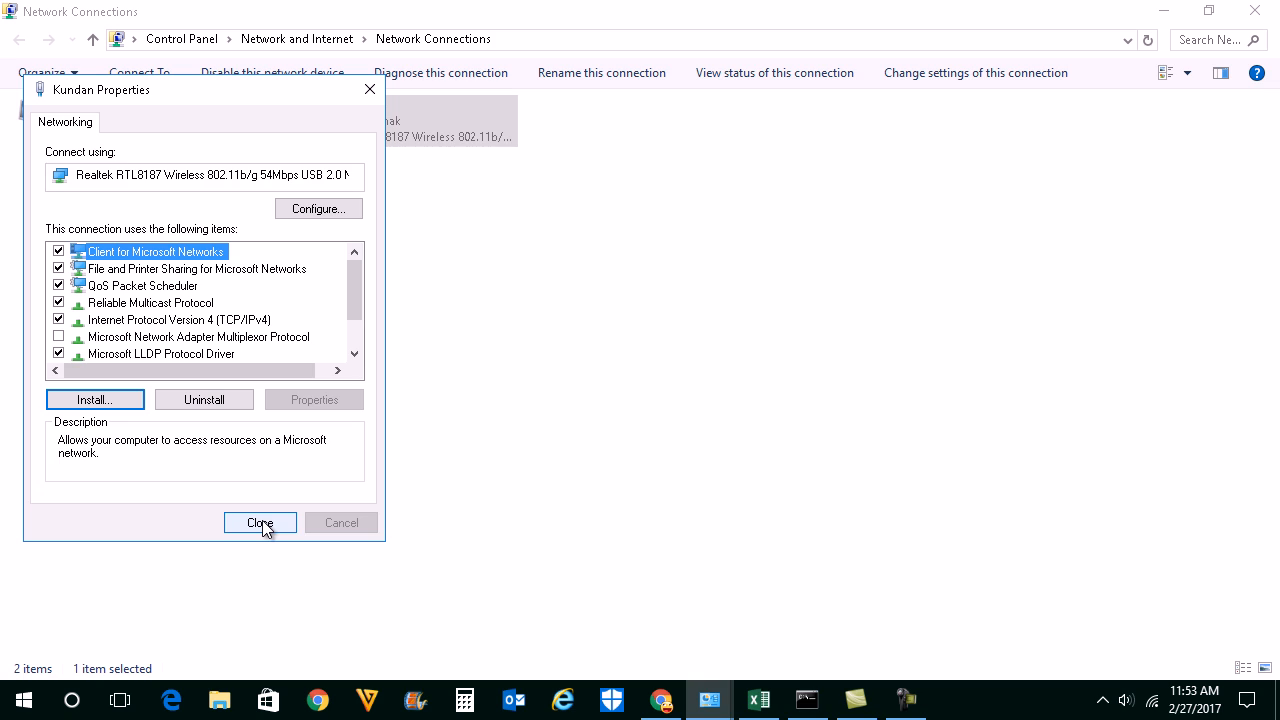
left_click(259, 522)
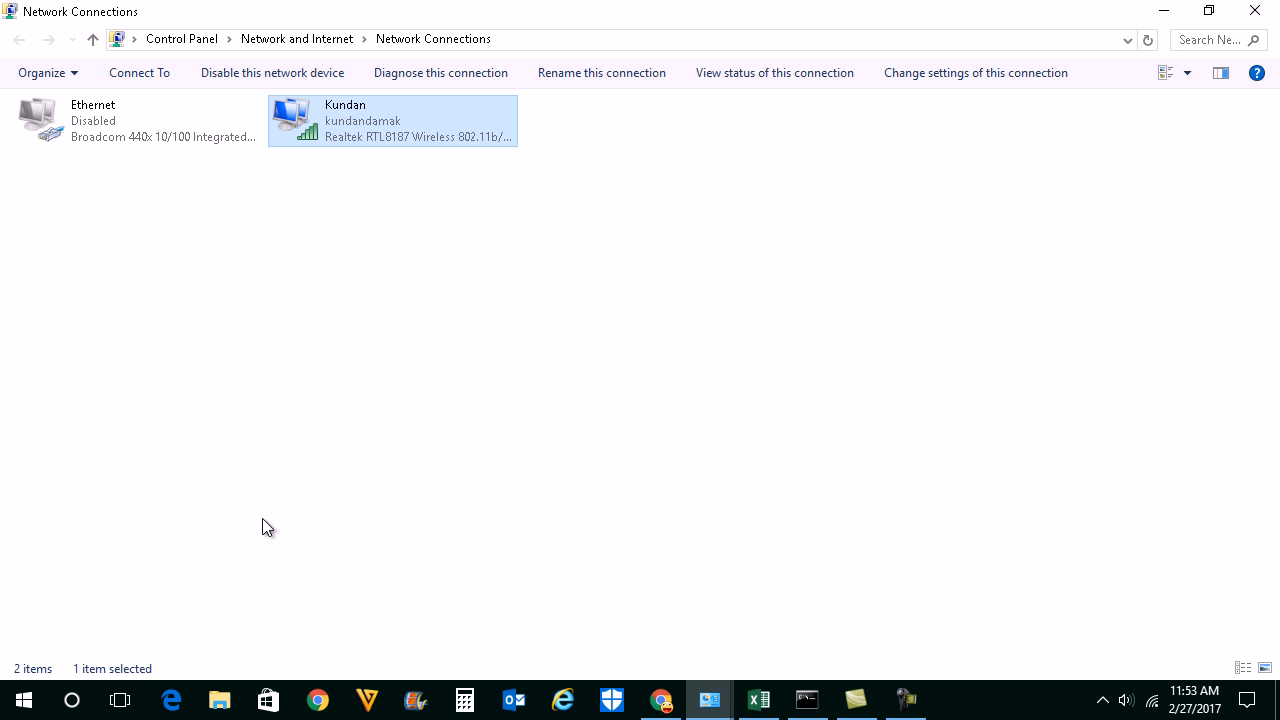